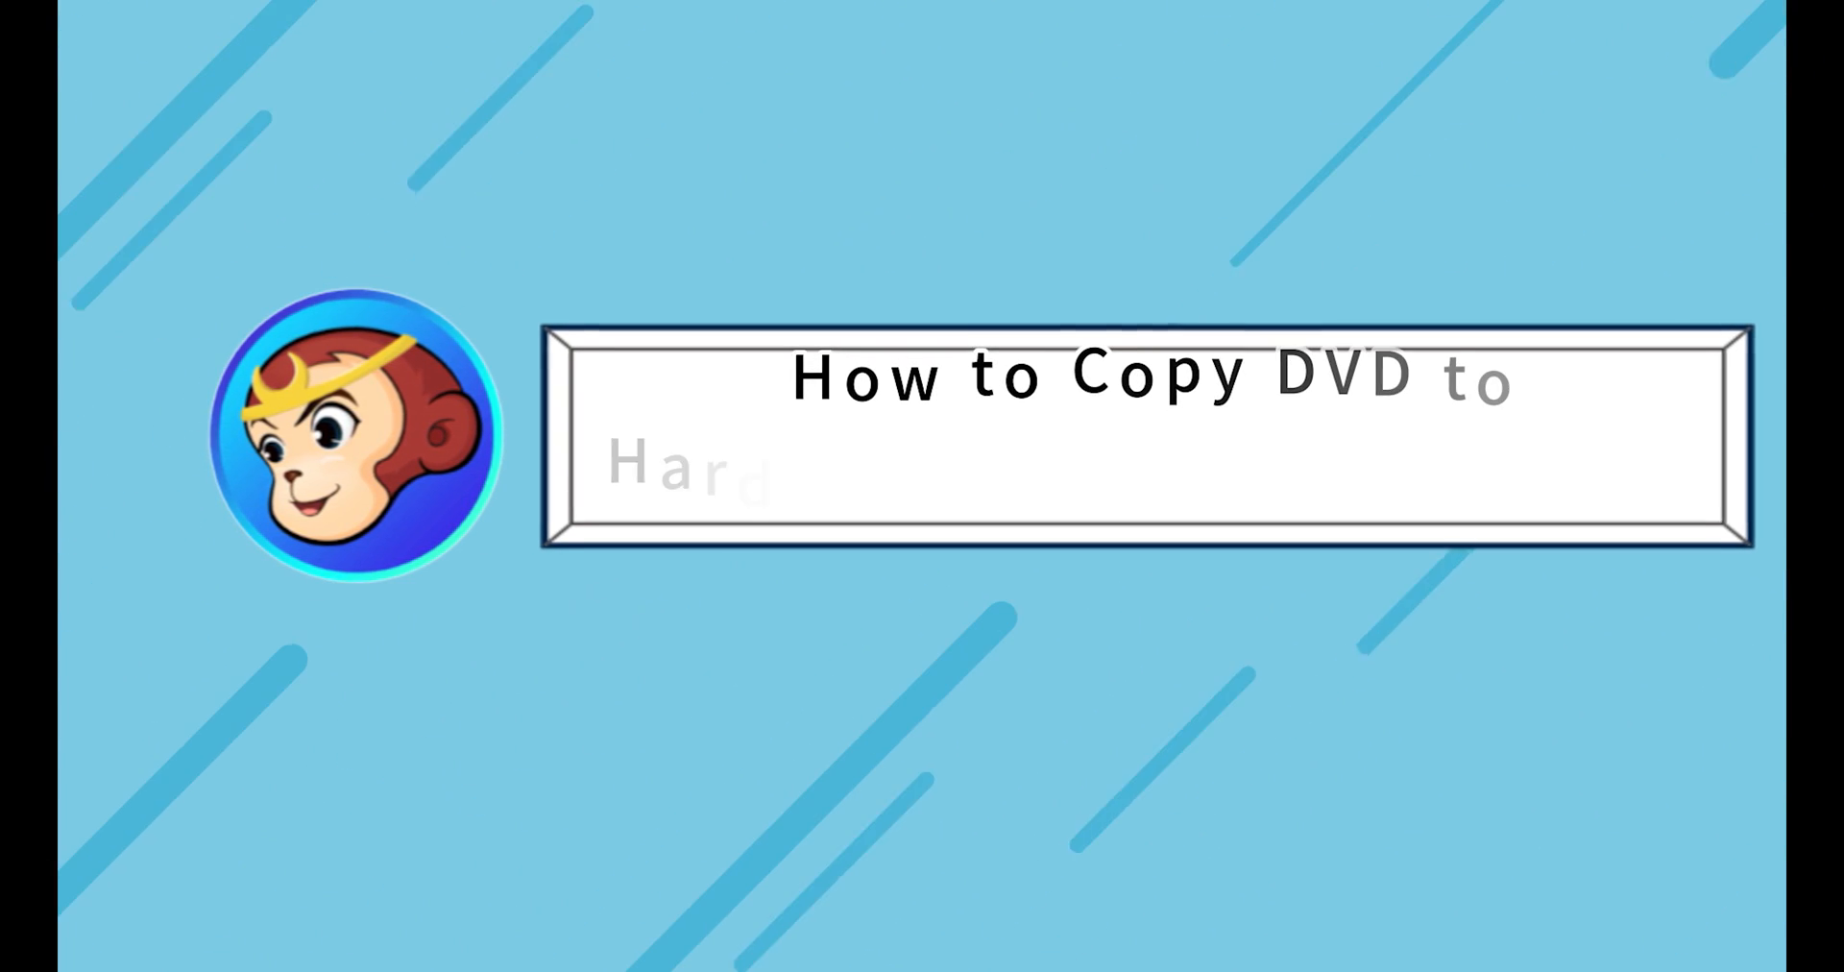
- Launch DVDFab 13 to its Home screen with the disc backup options
double_click(114, 105)
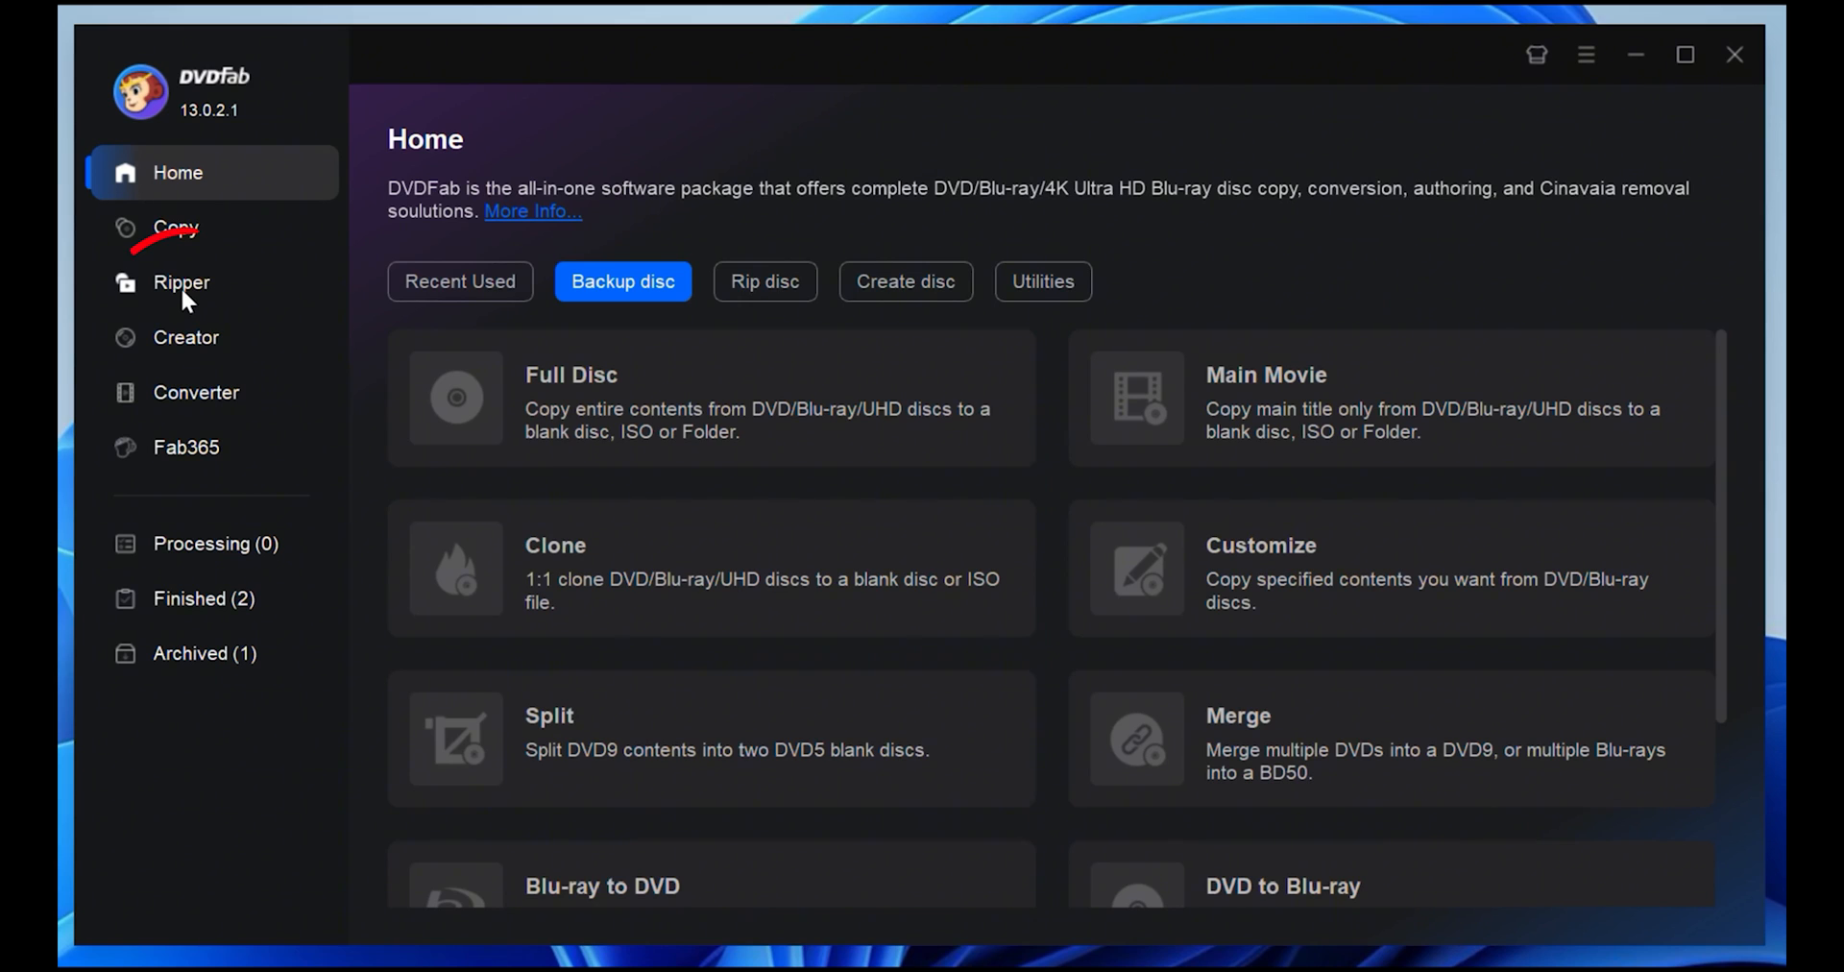
- Load the inserted DVD CRZ0NNW8 into the Ripper module as a source
left_click(181, 282)
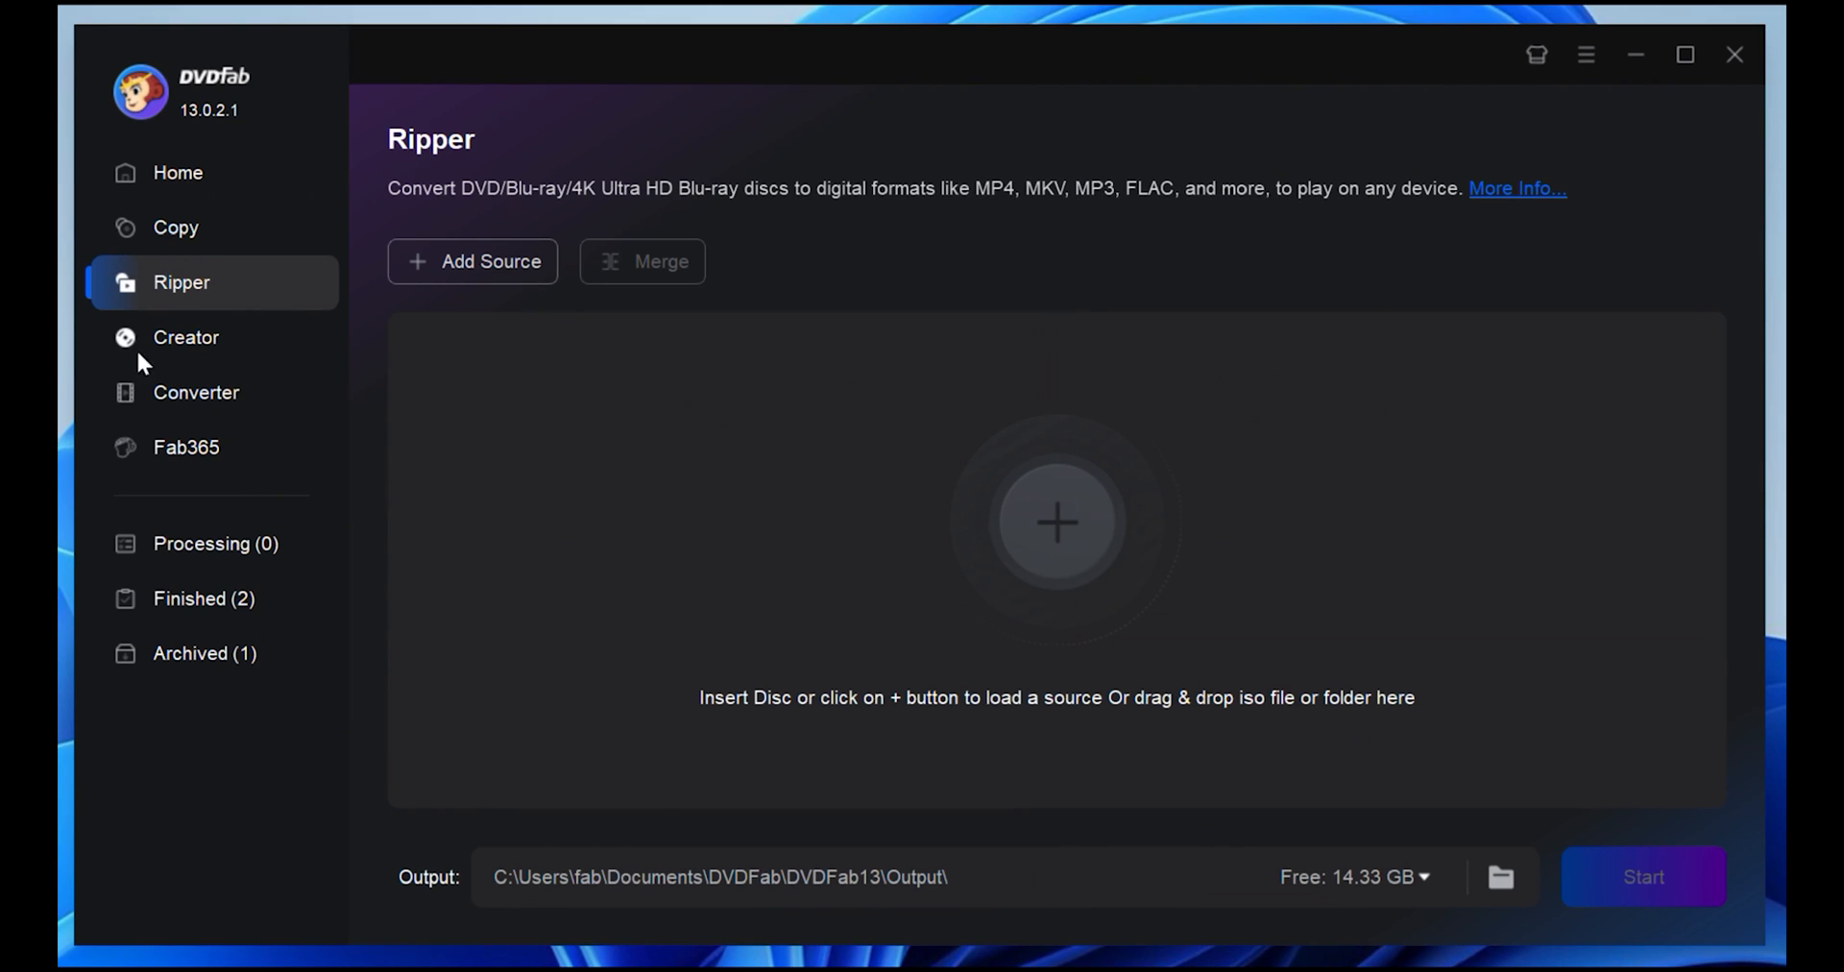
mouse_move(991, 555)
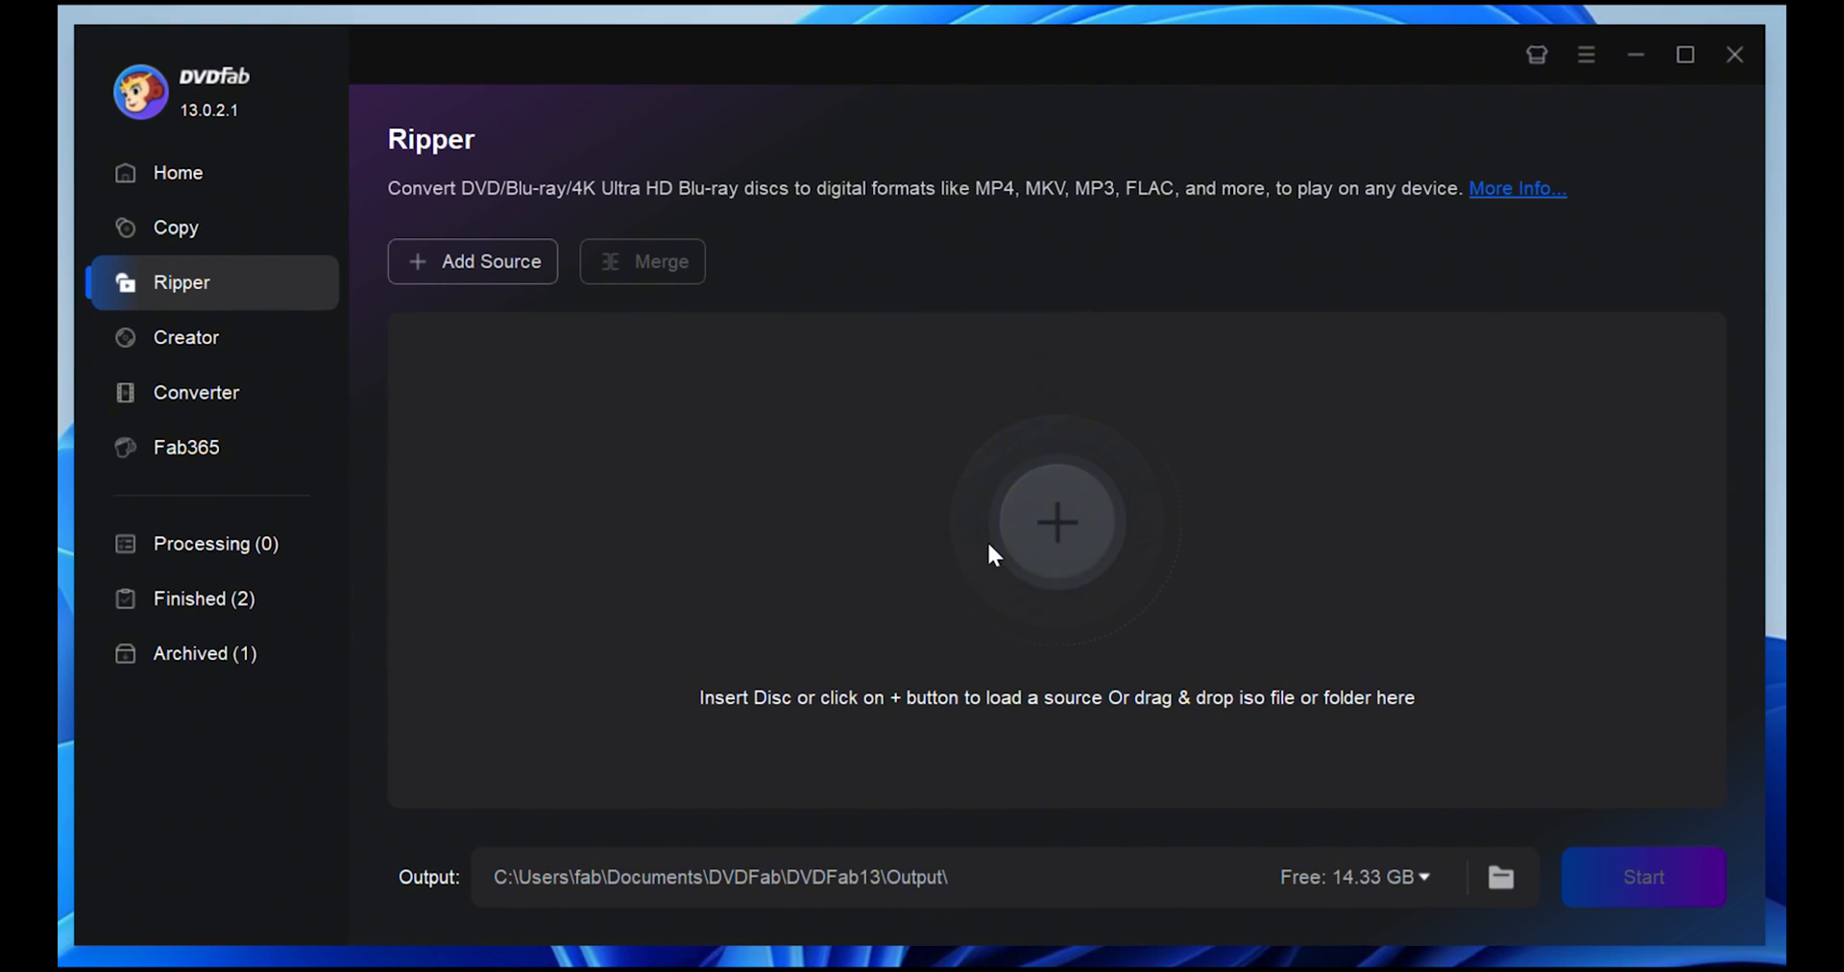
left_click(1054, 520)
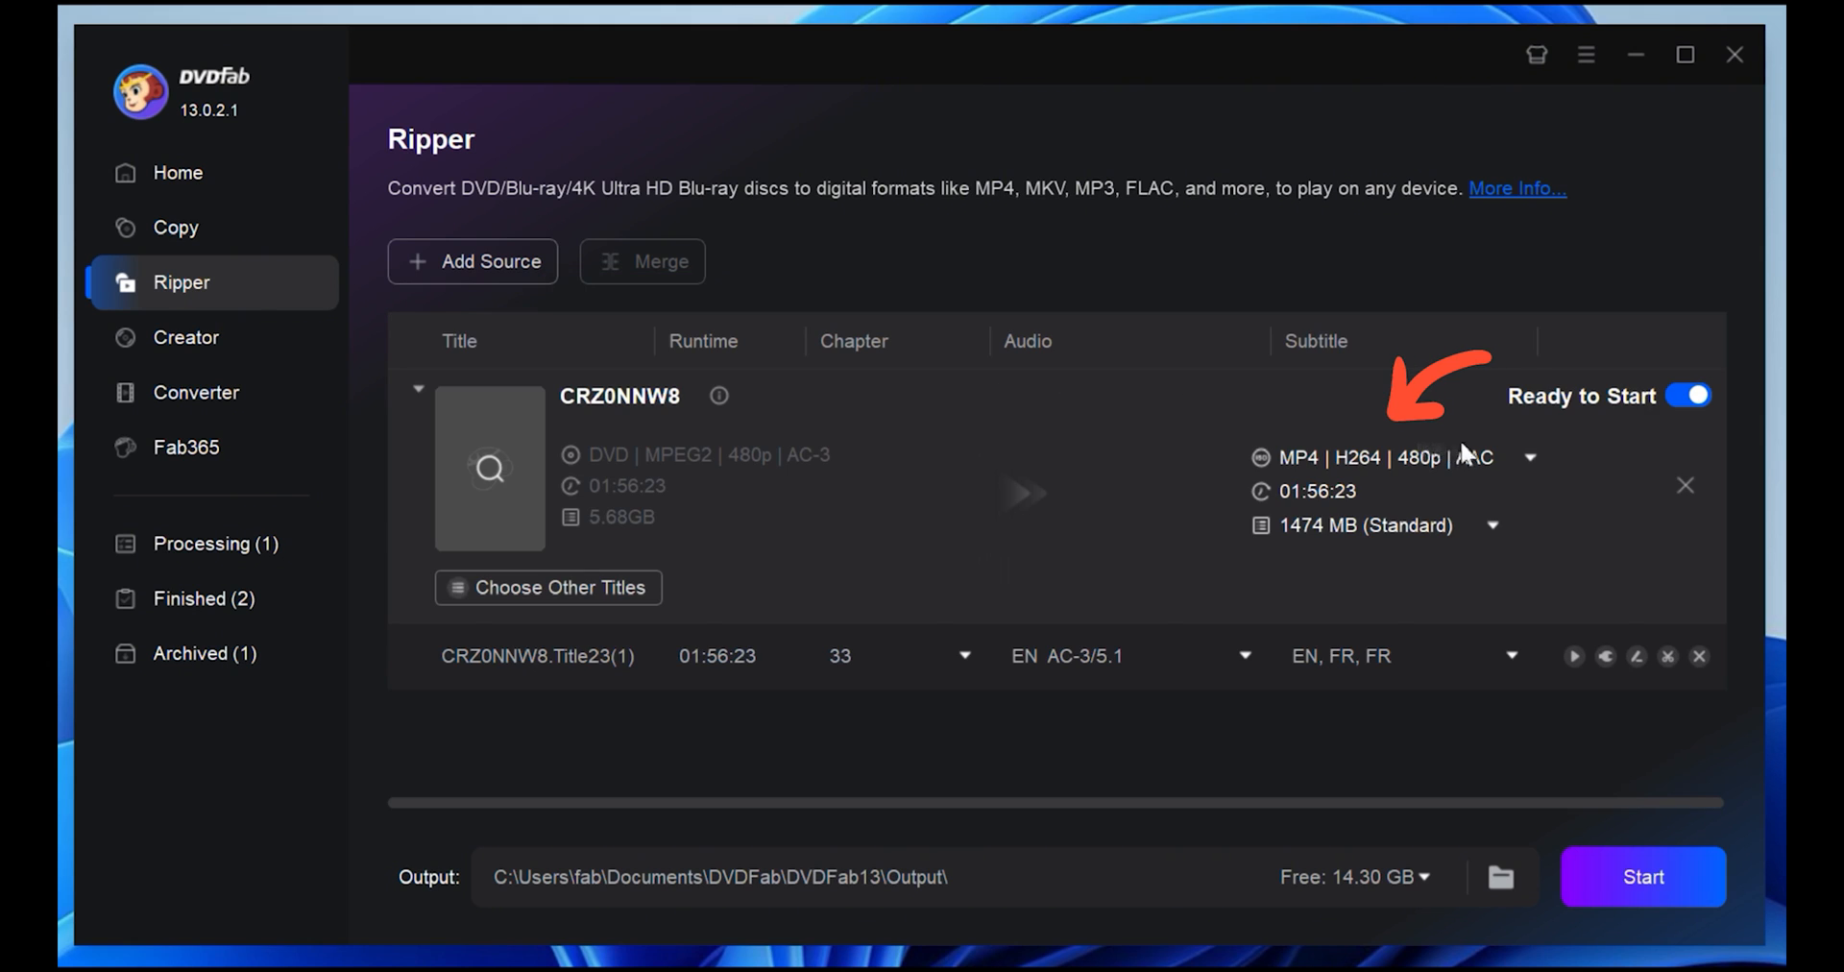
left_click(1531, 457)
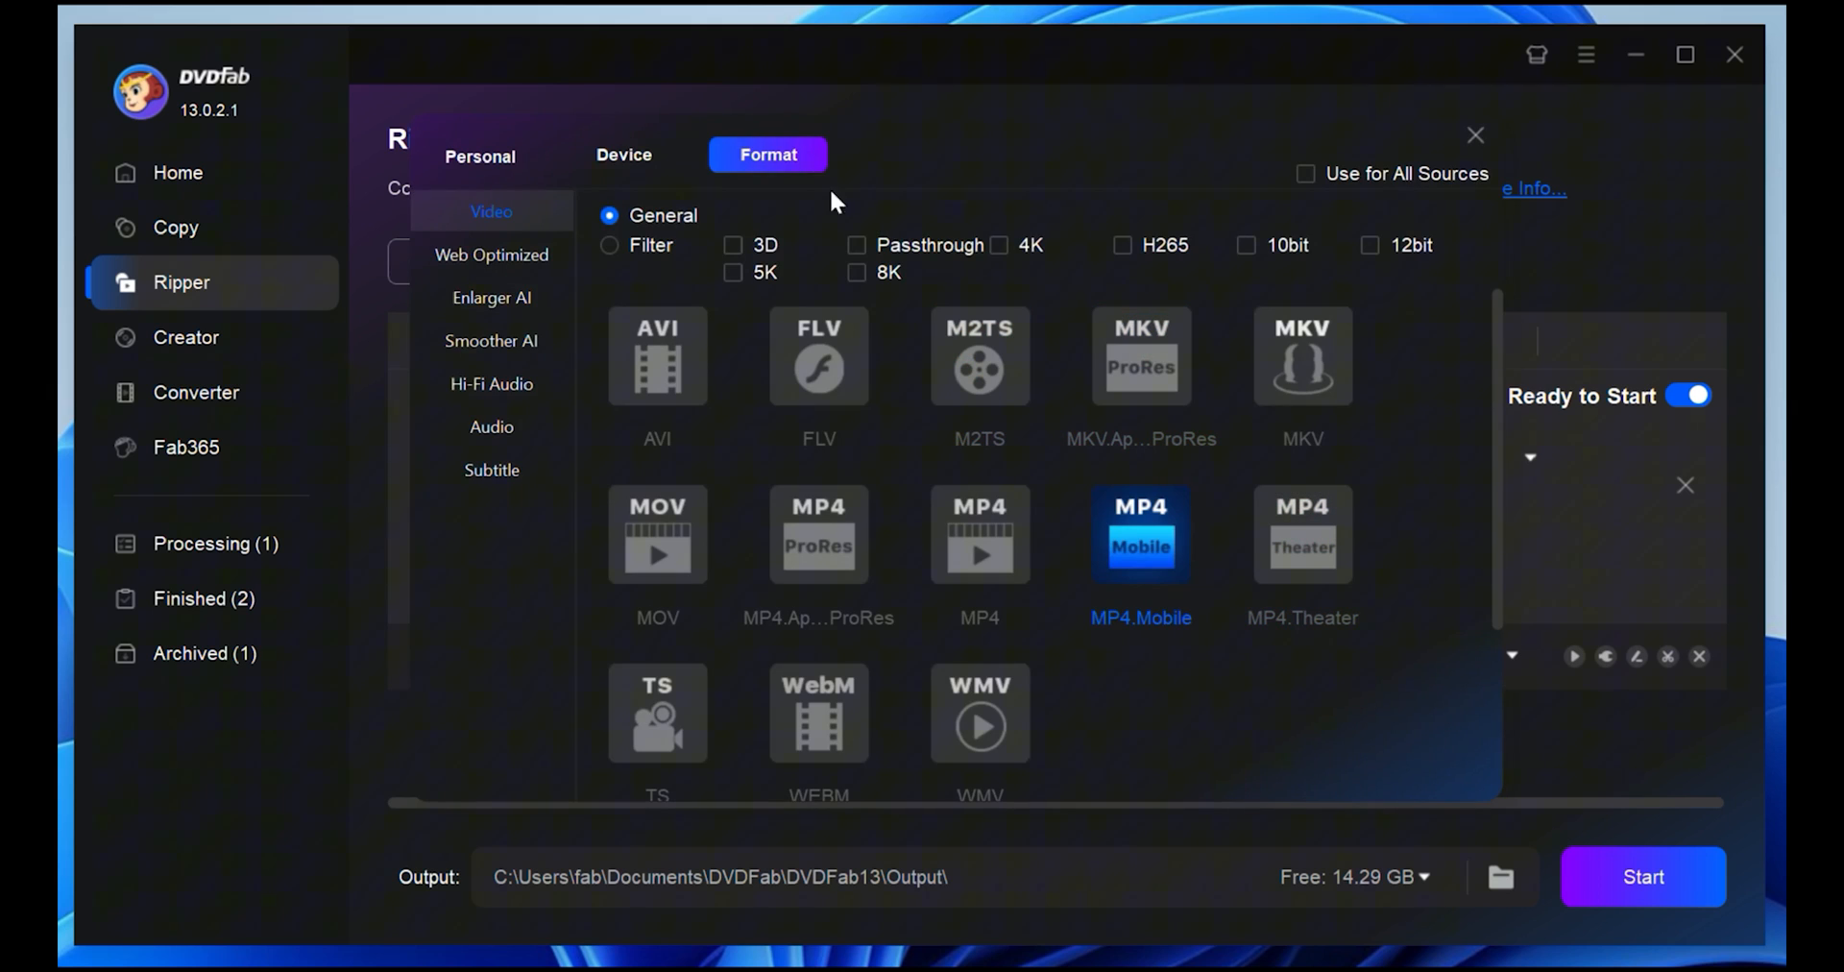
mouse_move(978, 355)
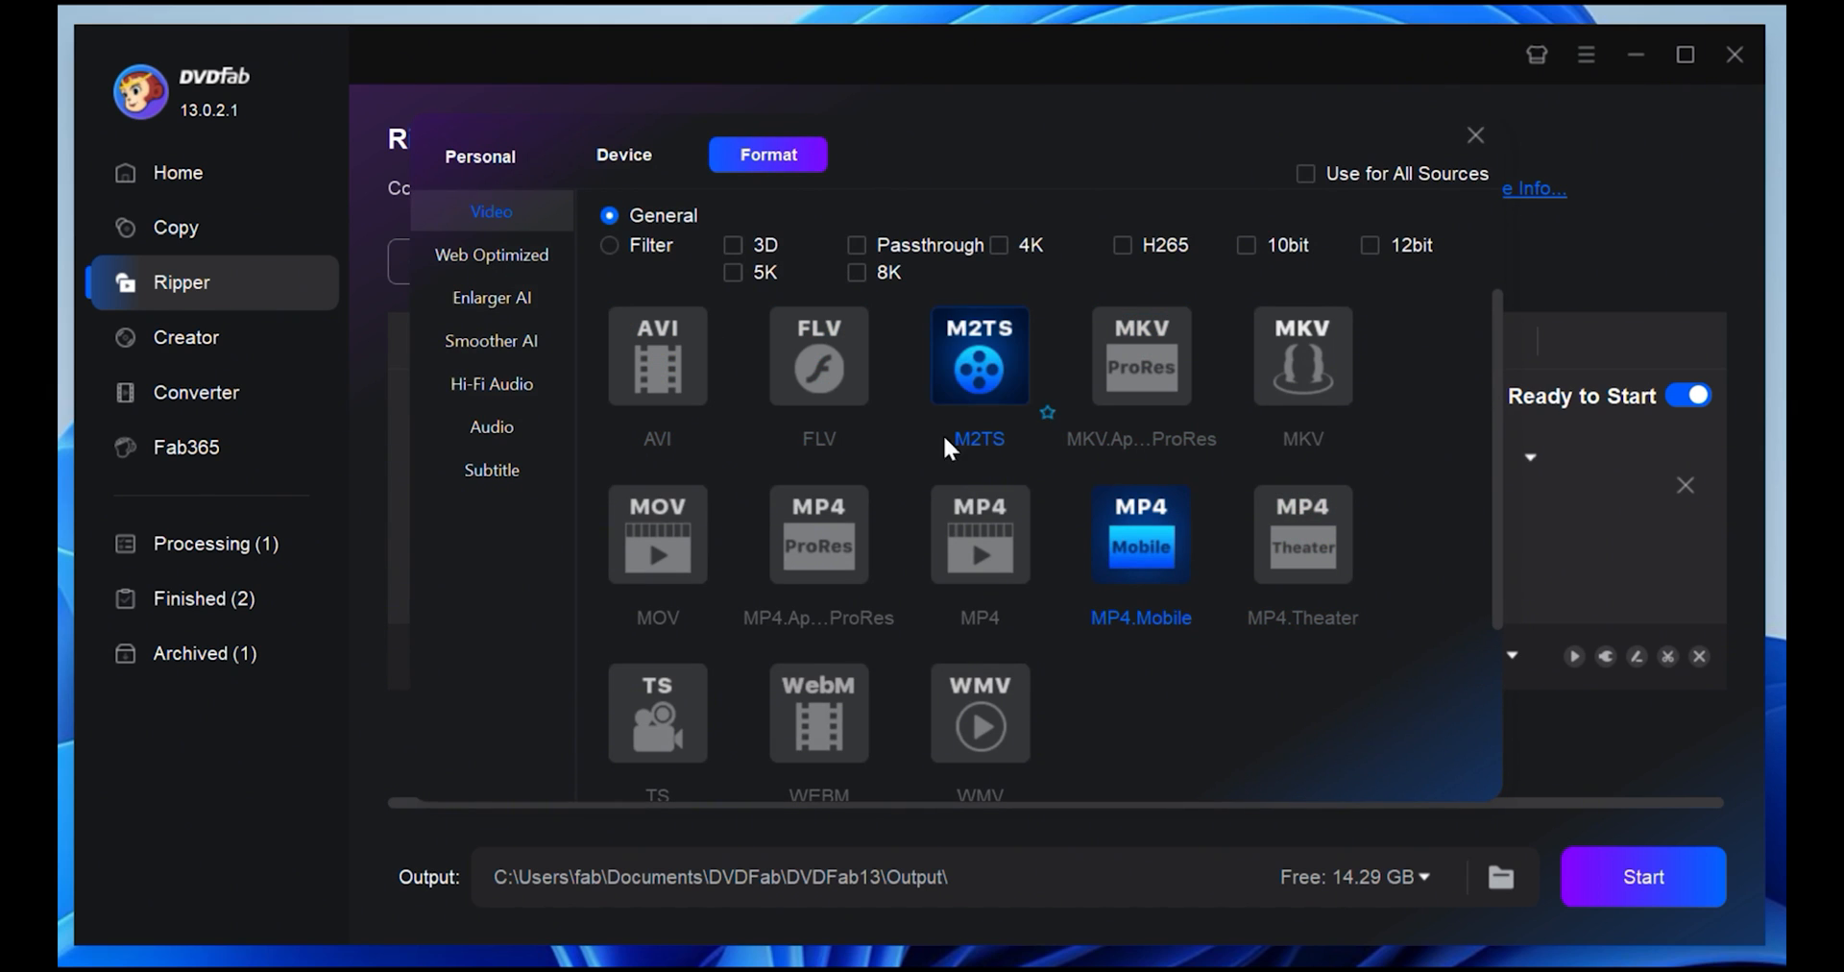
left_click(490, 427)
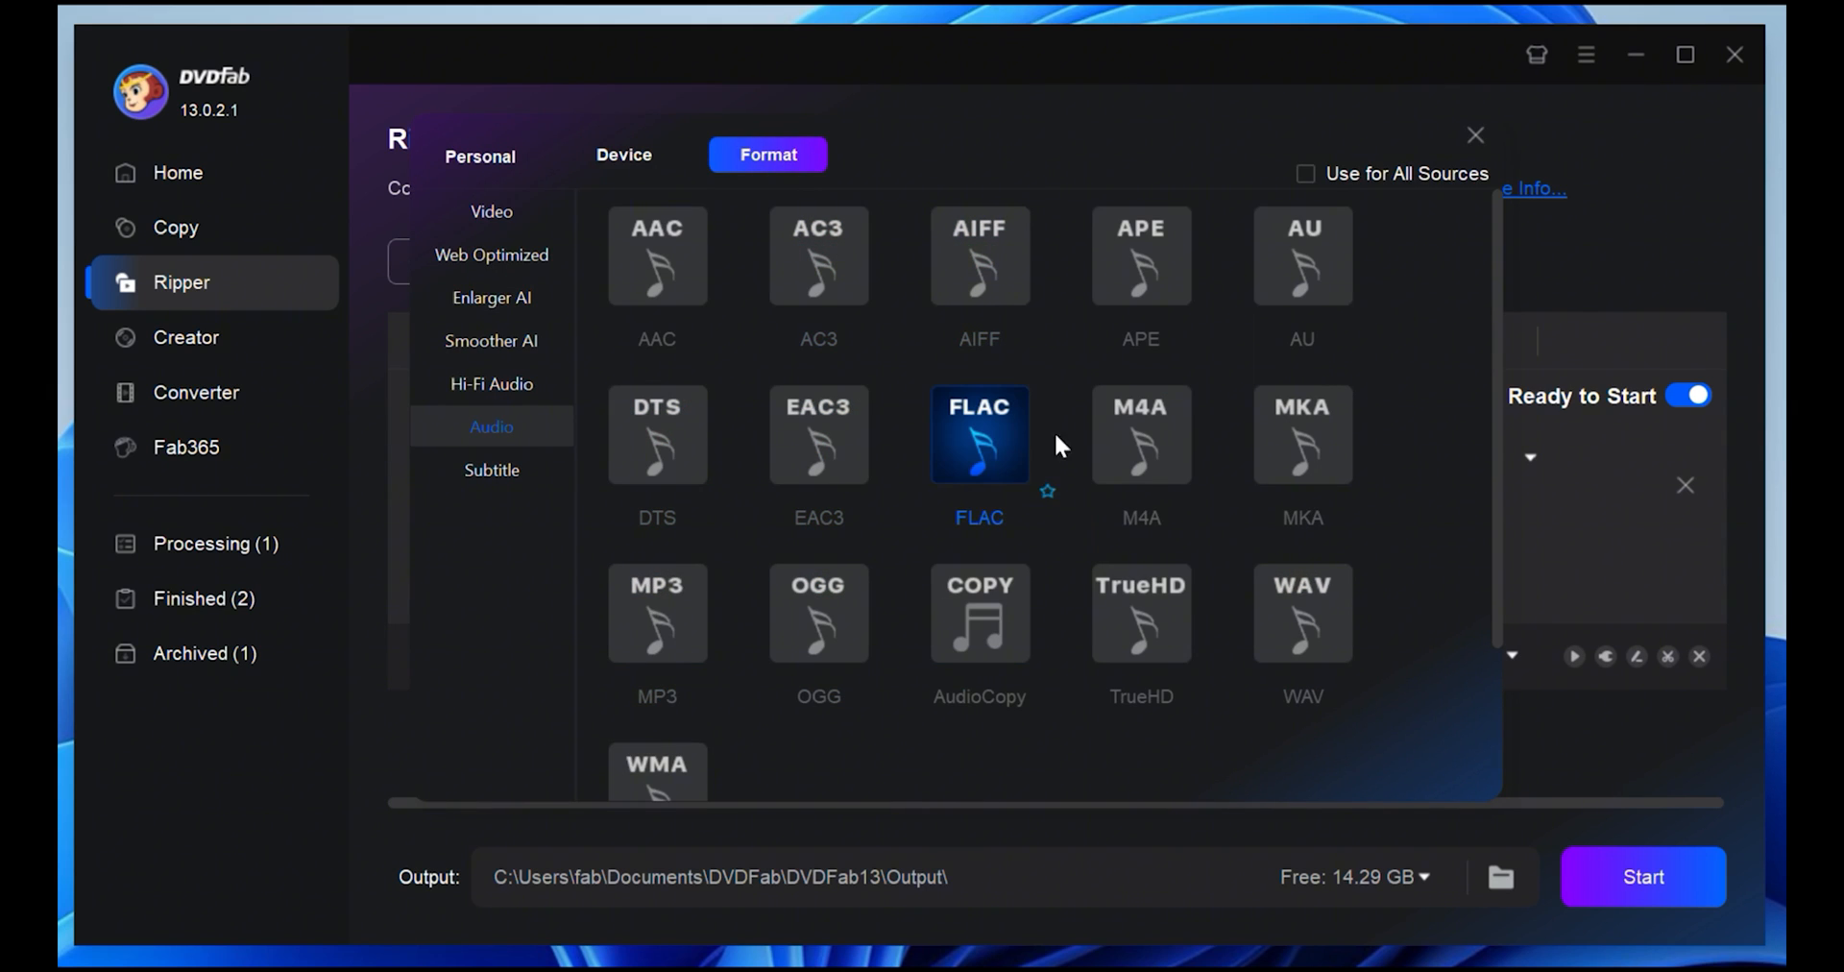
left_click(489, 211)
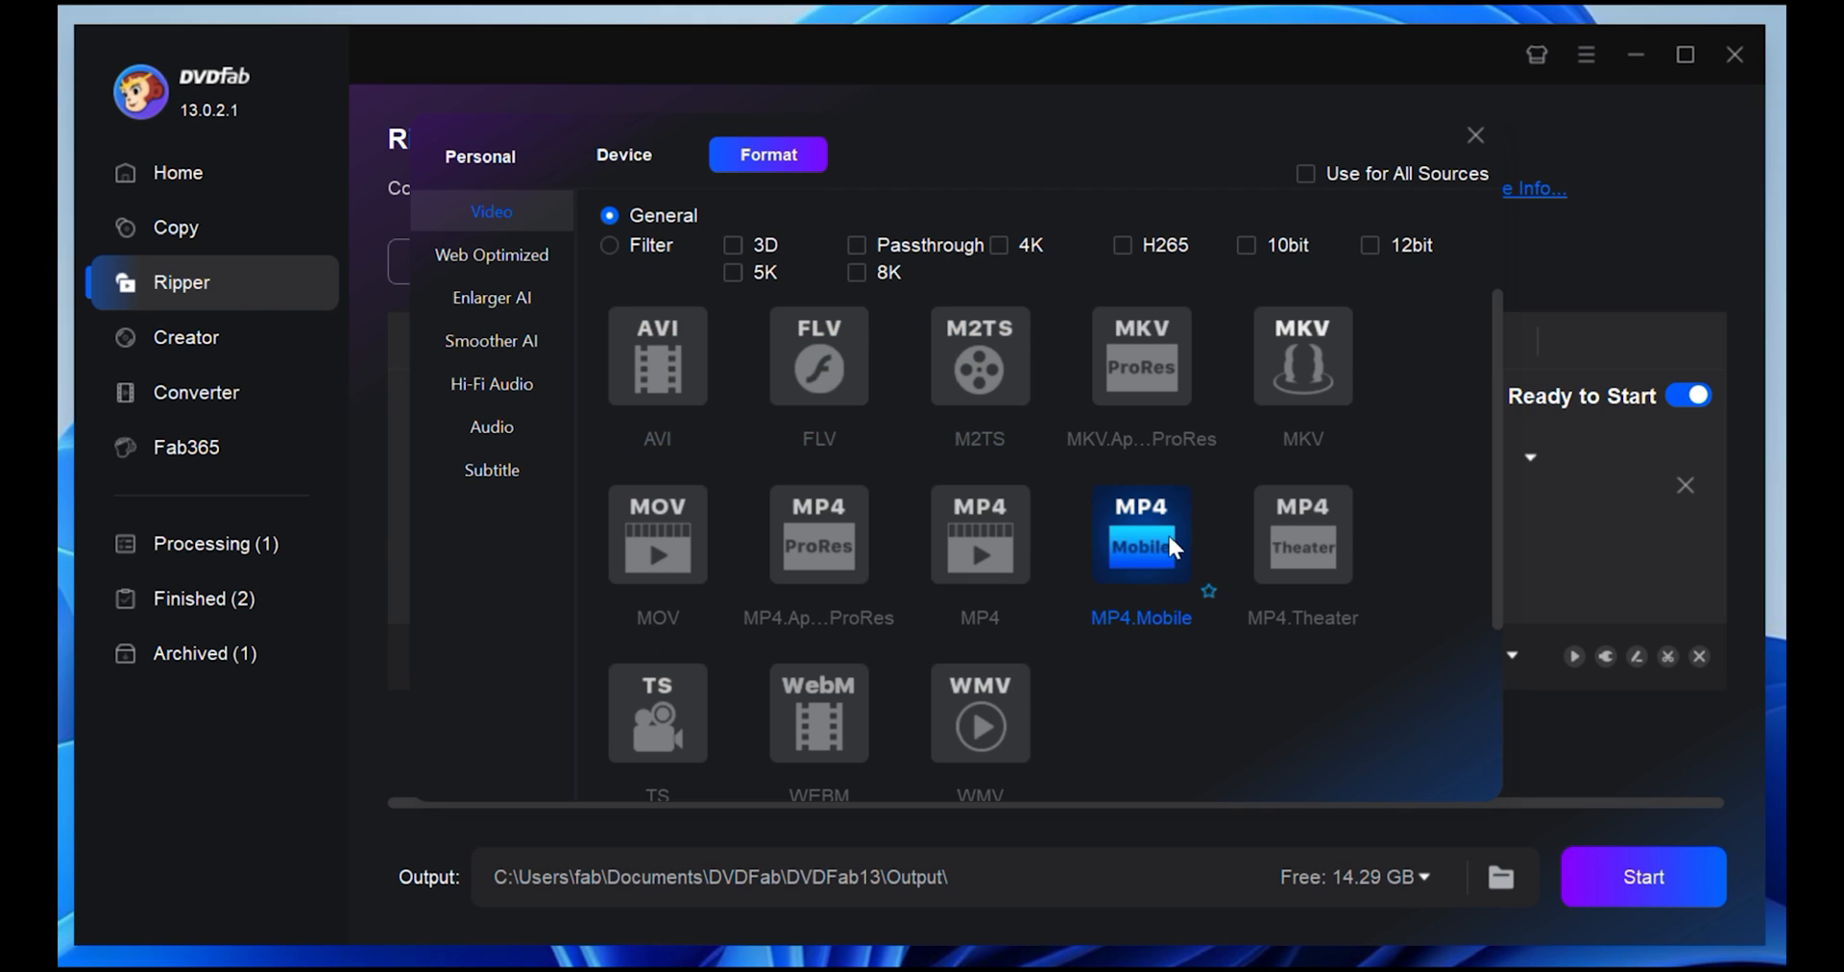
left_click(980, 534)
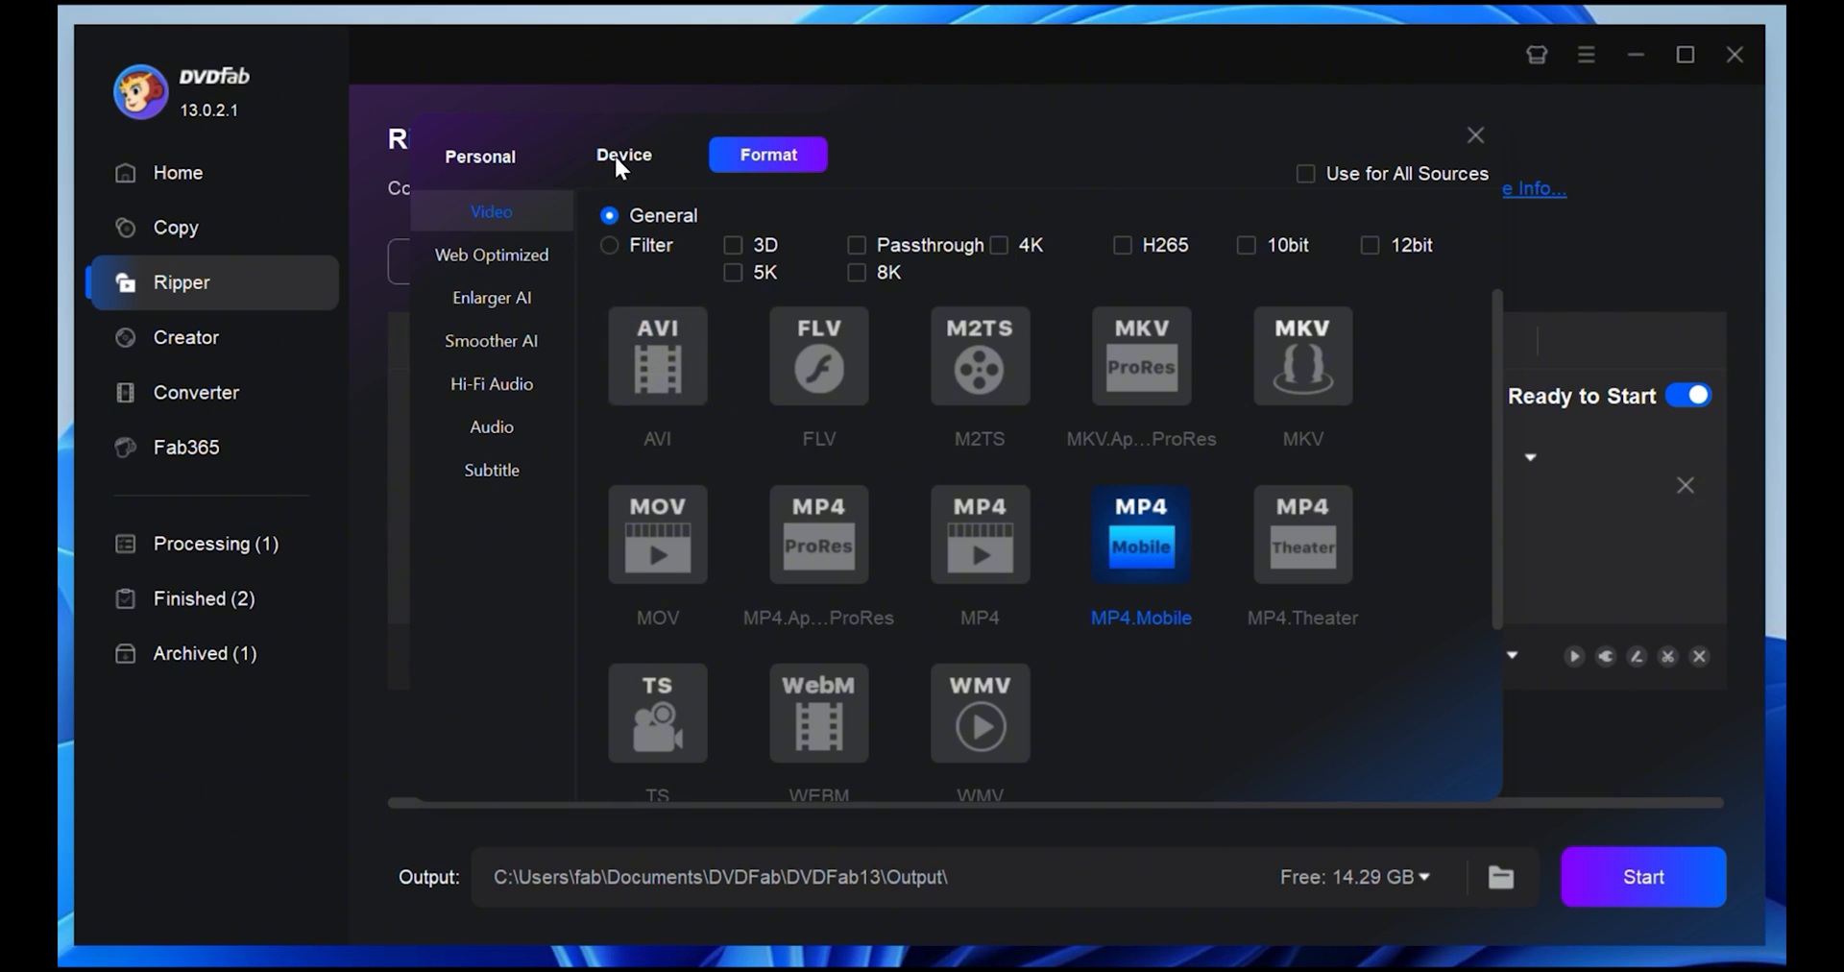
left_click(622, 153)
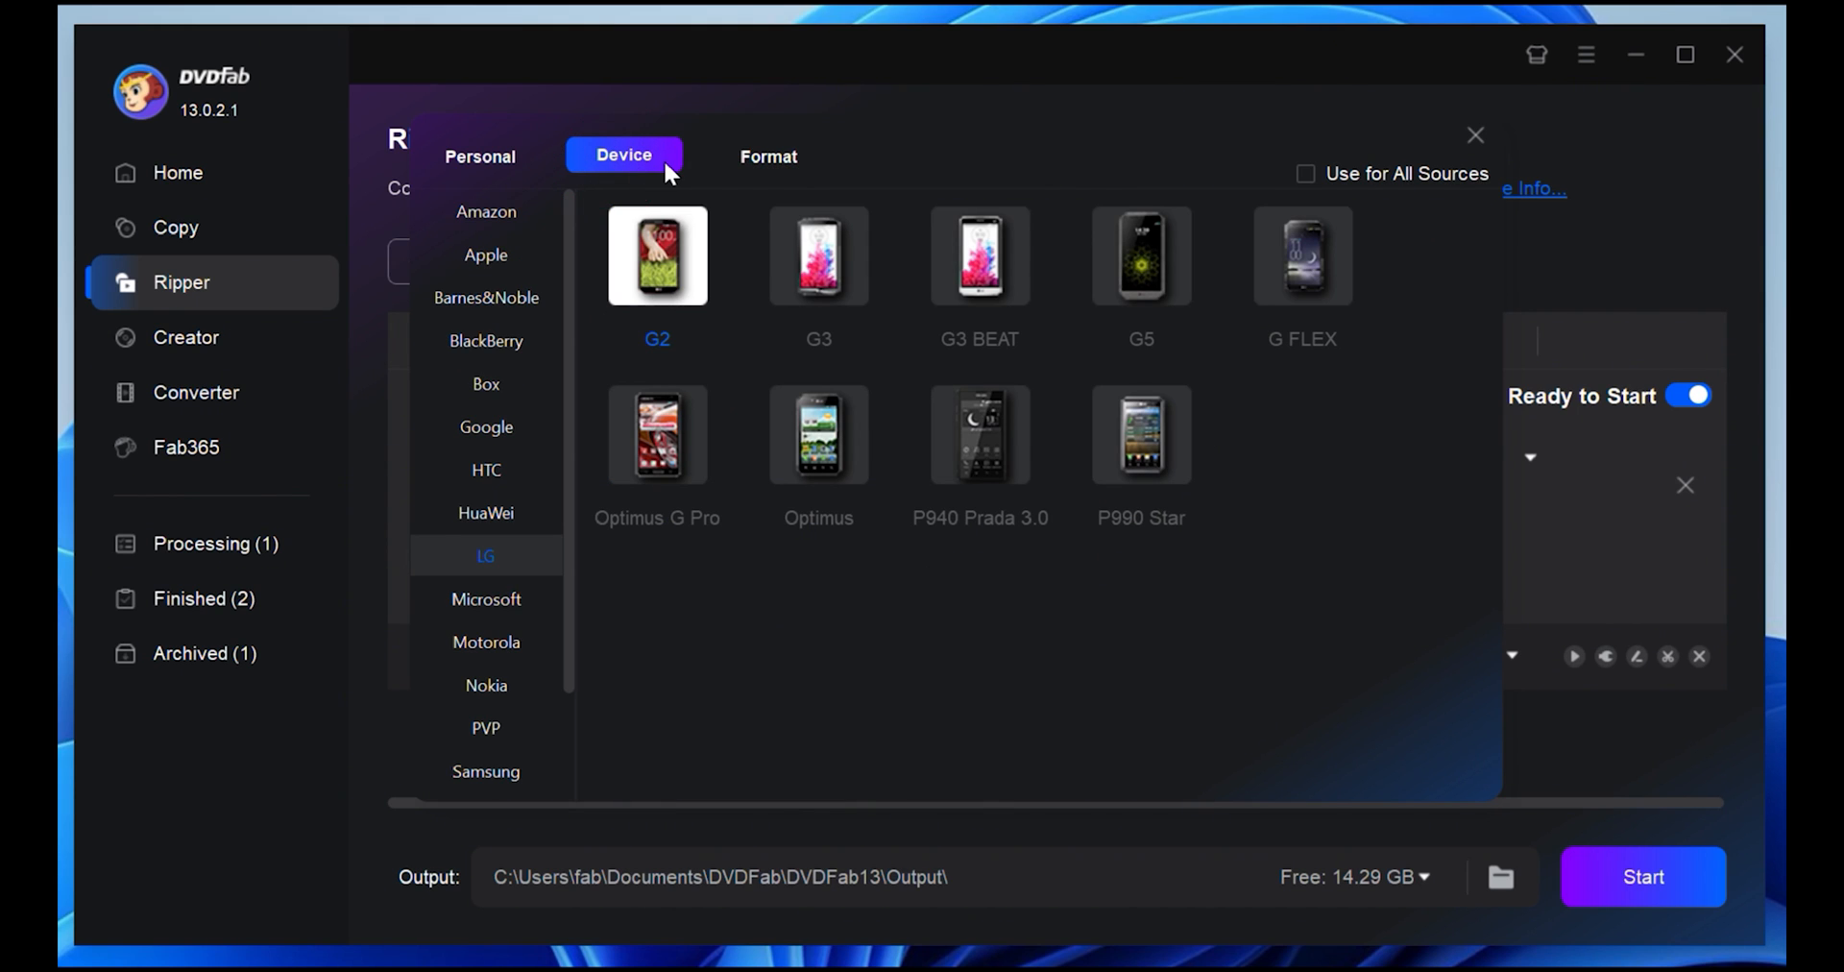
left_click(484, 255)
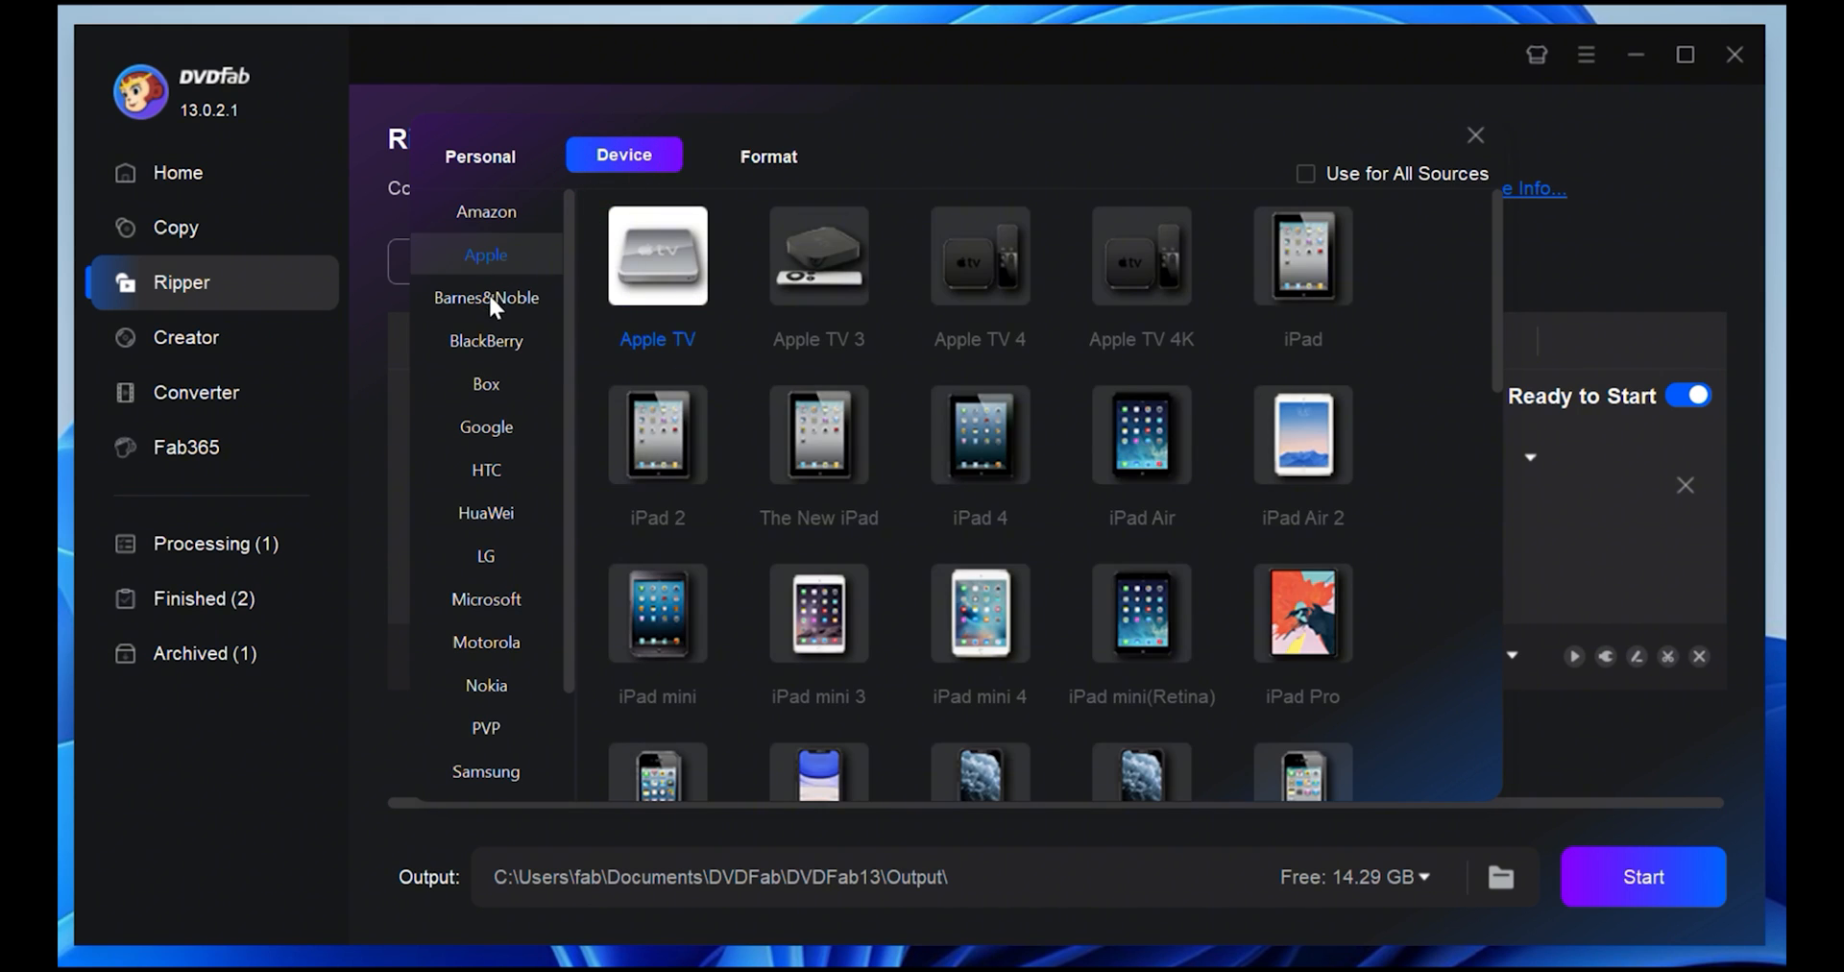
left_click(484, 513)
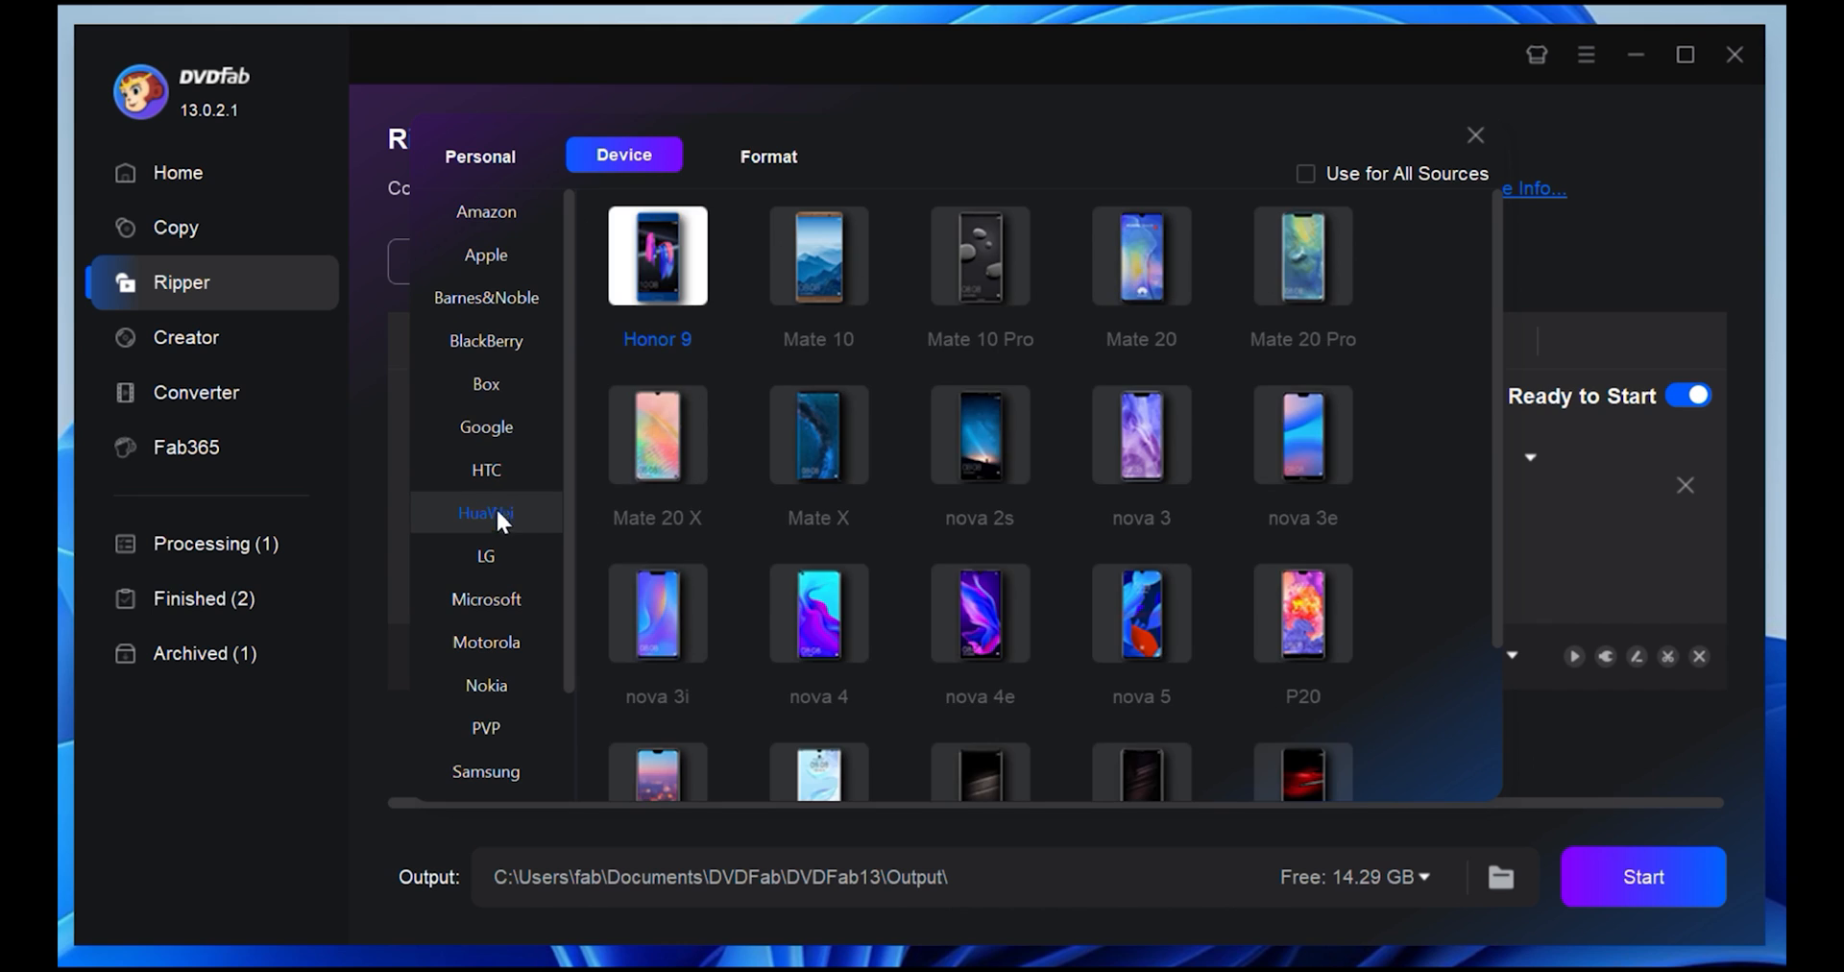
left_click(768, 154)
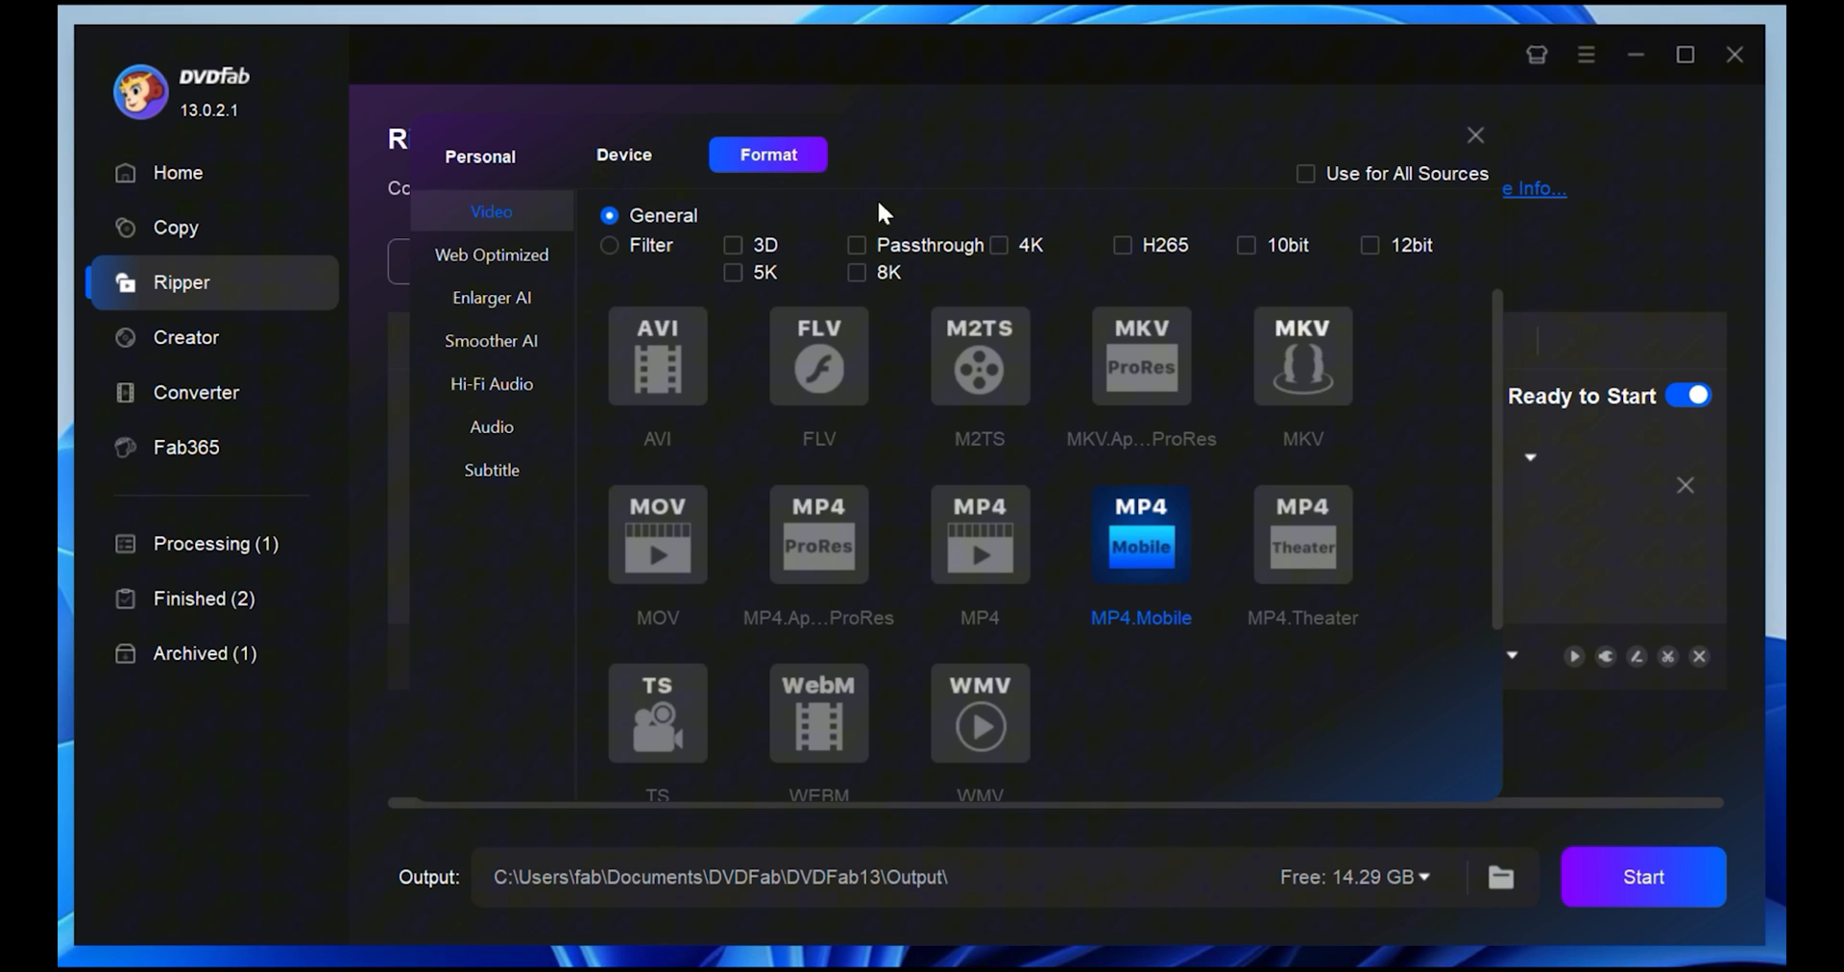
left_click(1475, 135)
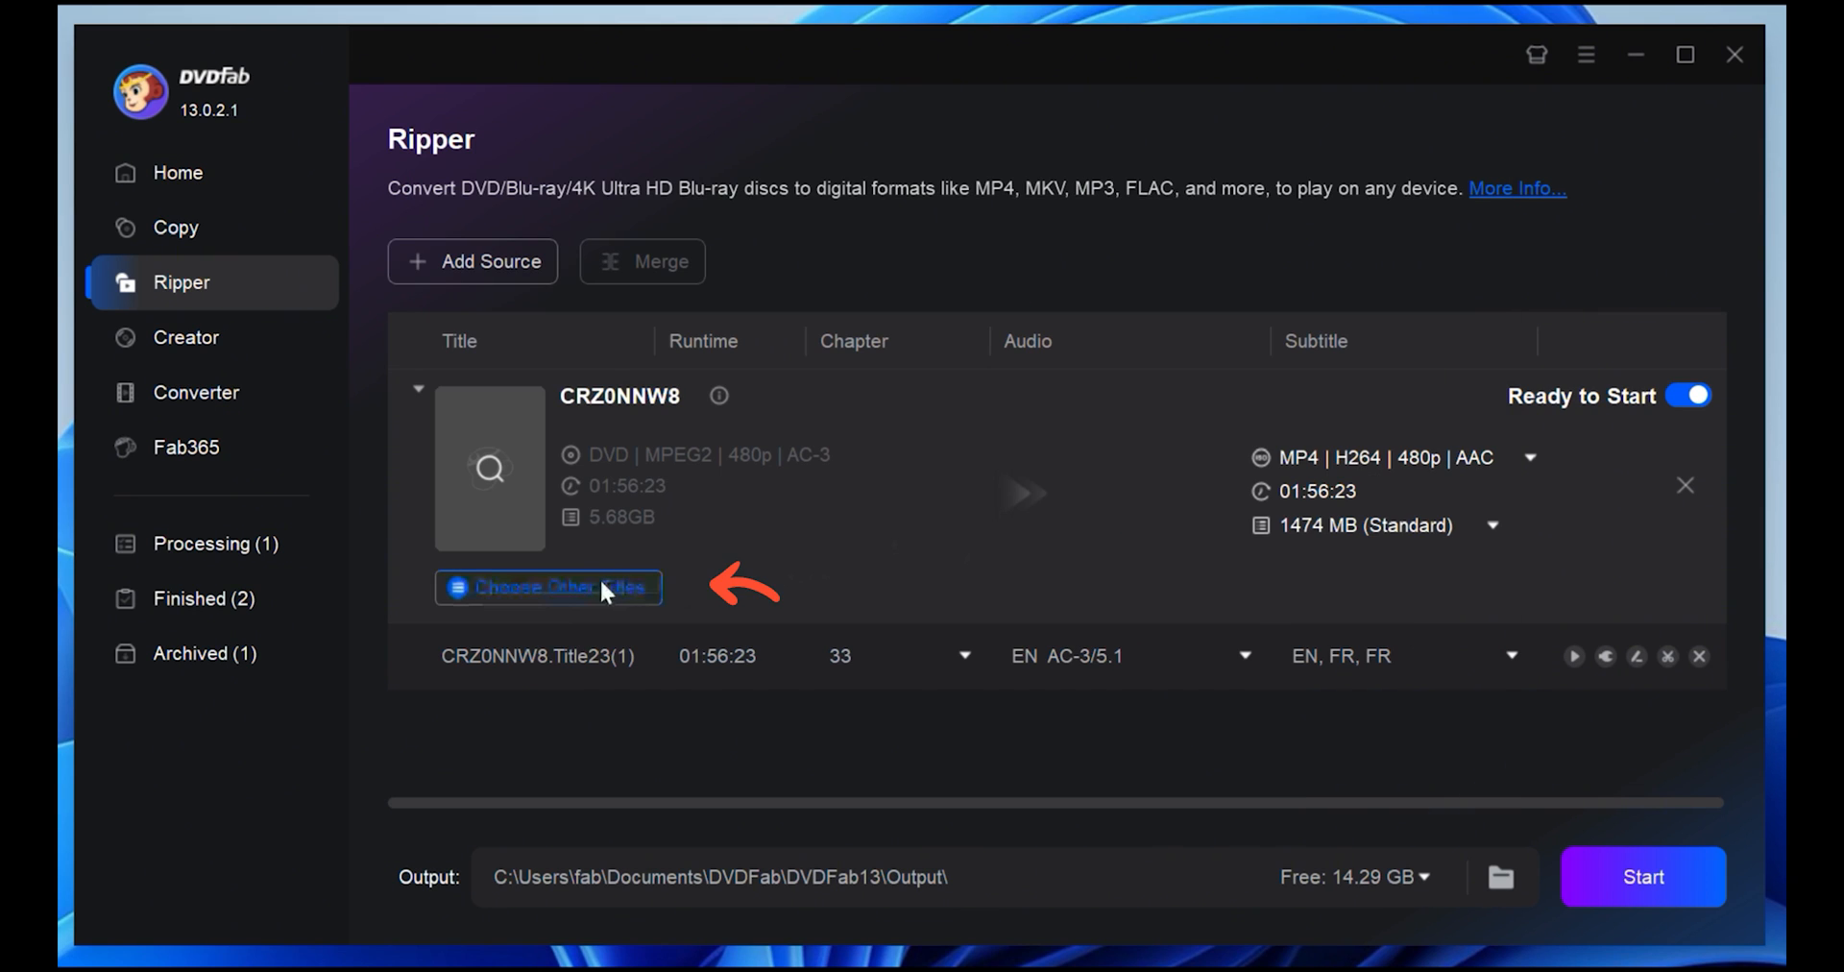
left_click(1245, 655)
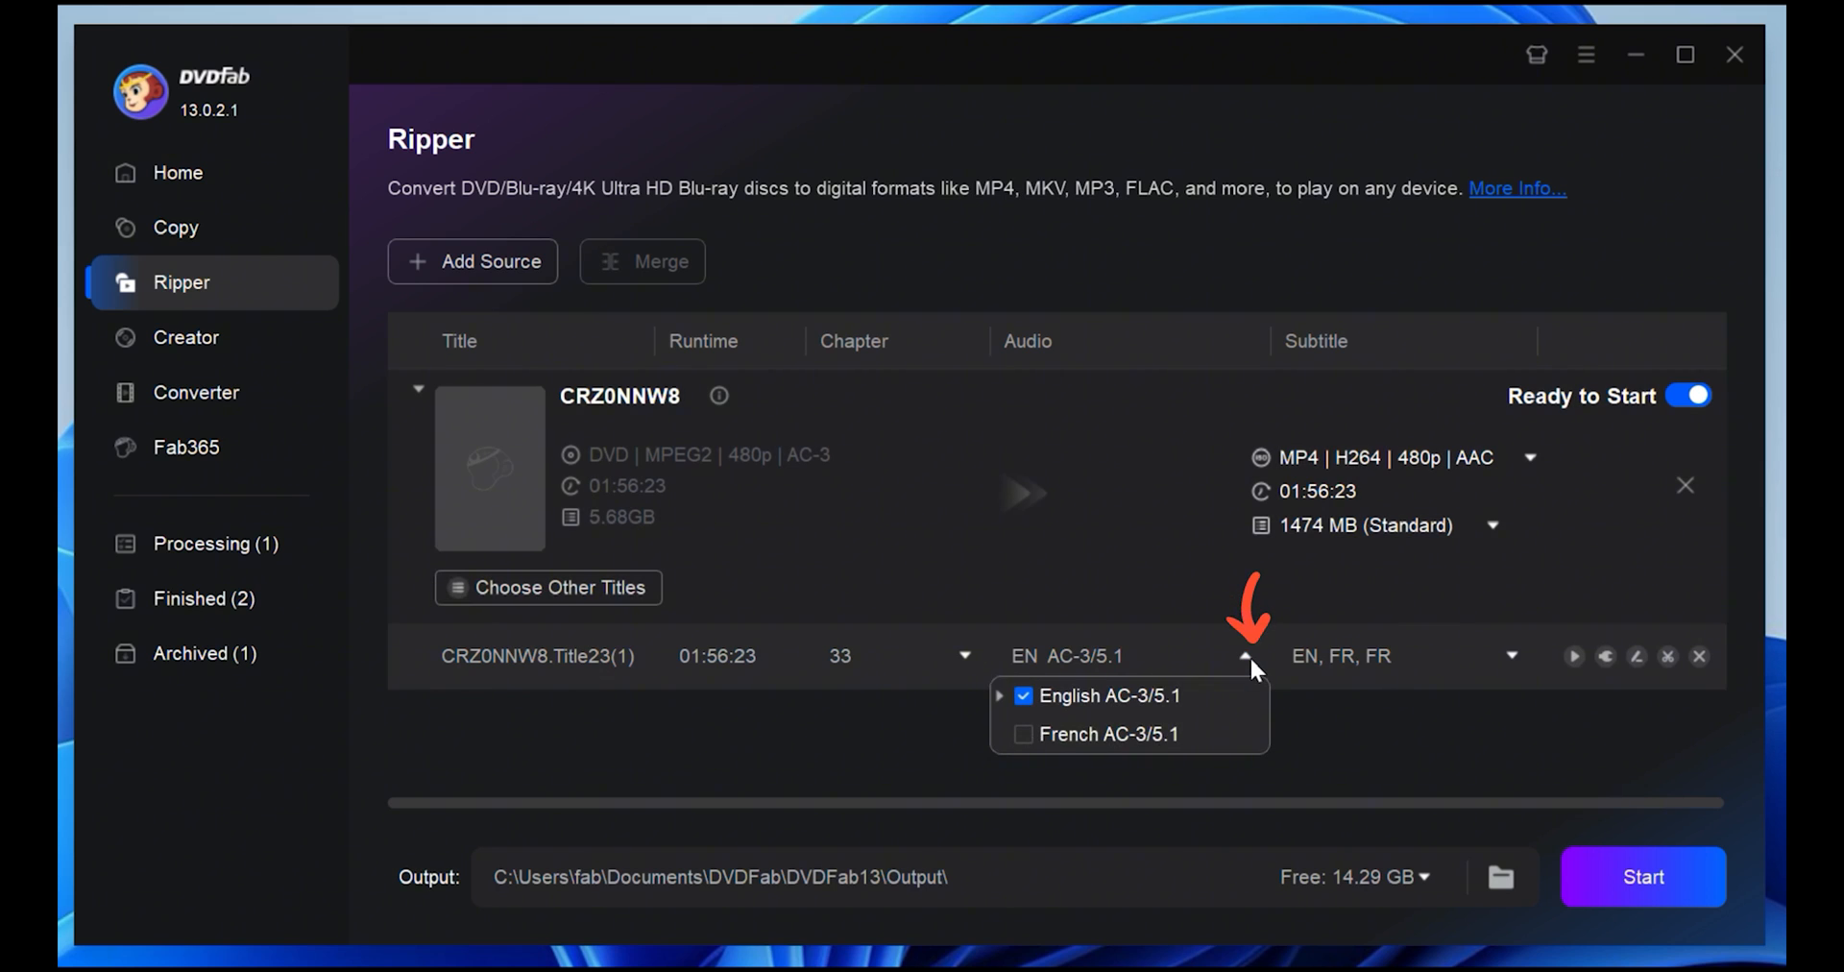
left_click(1512, 655)
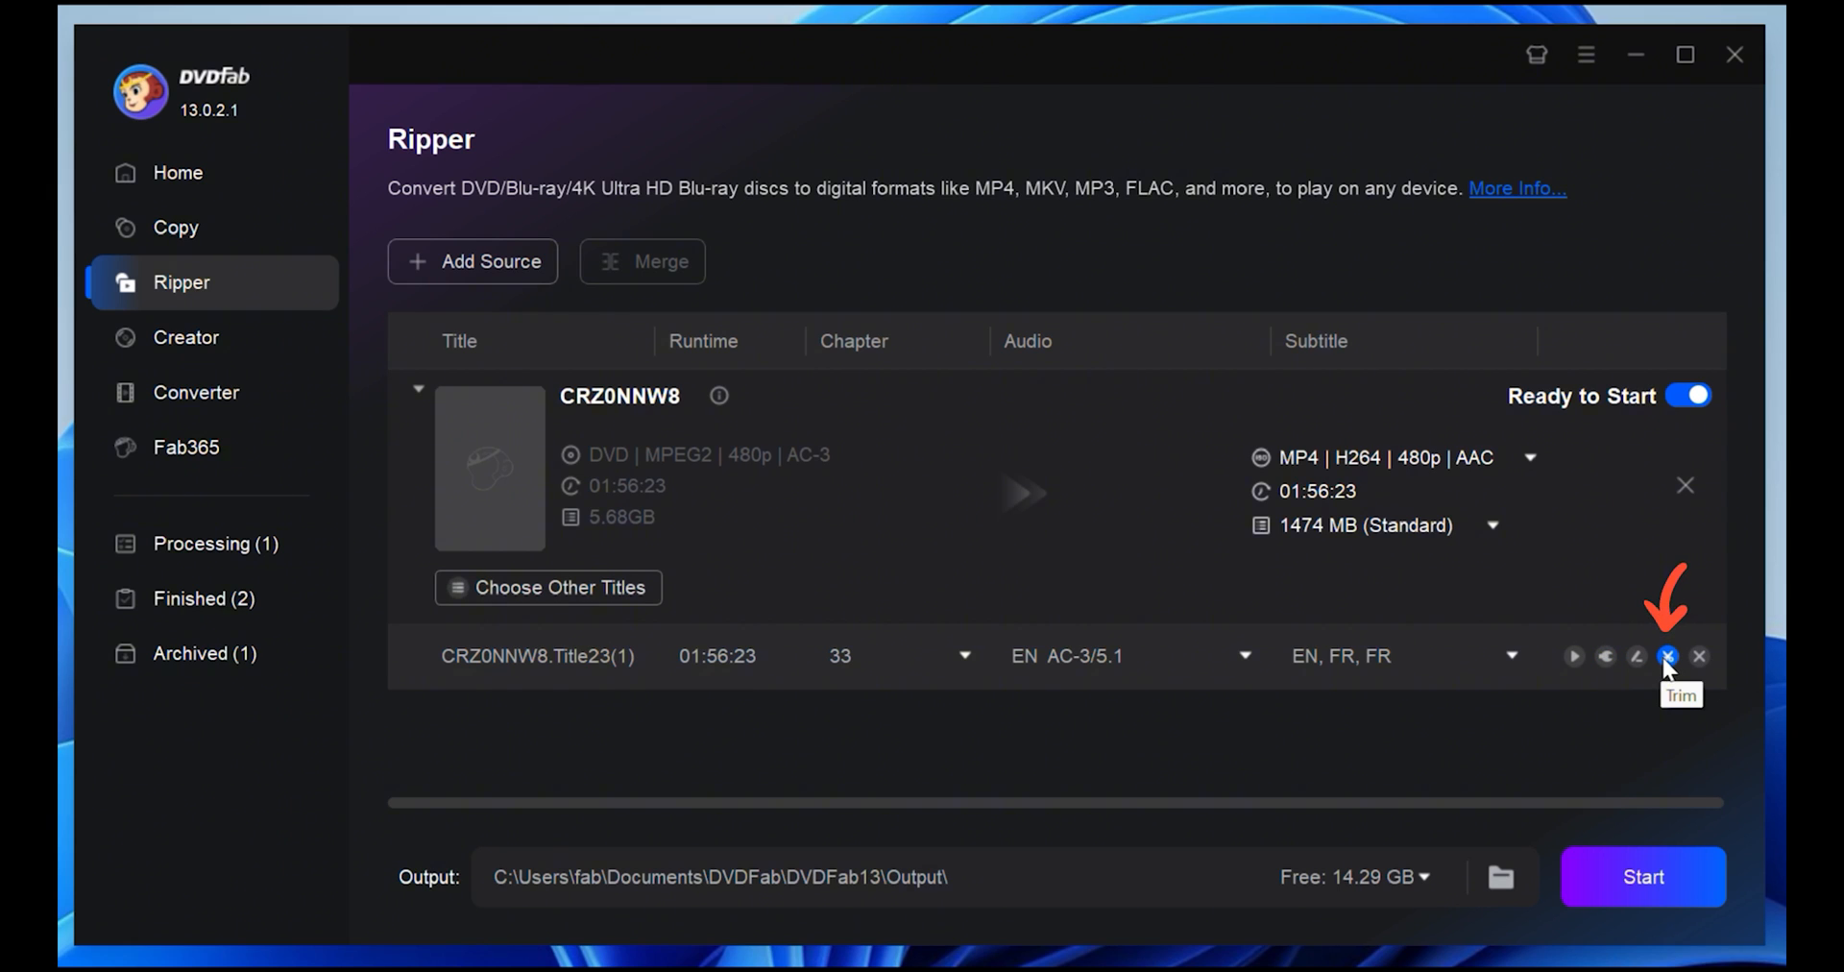
mouse_move(1630, 719)
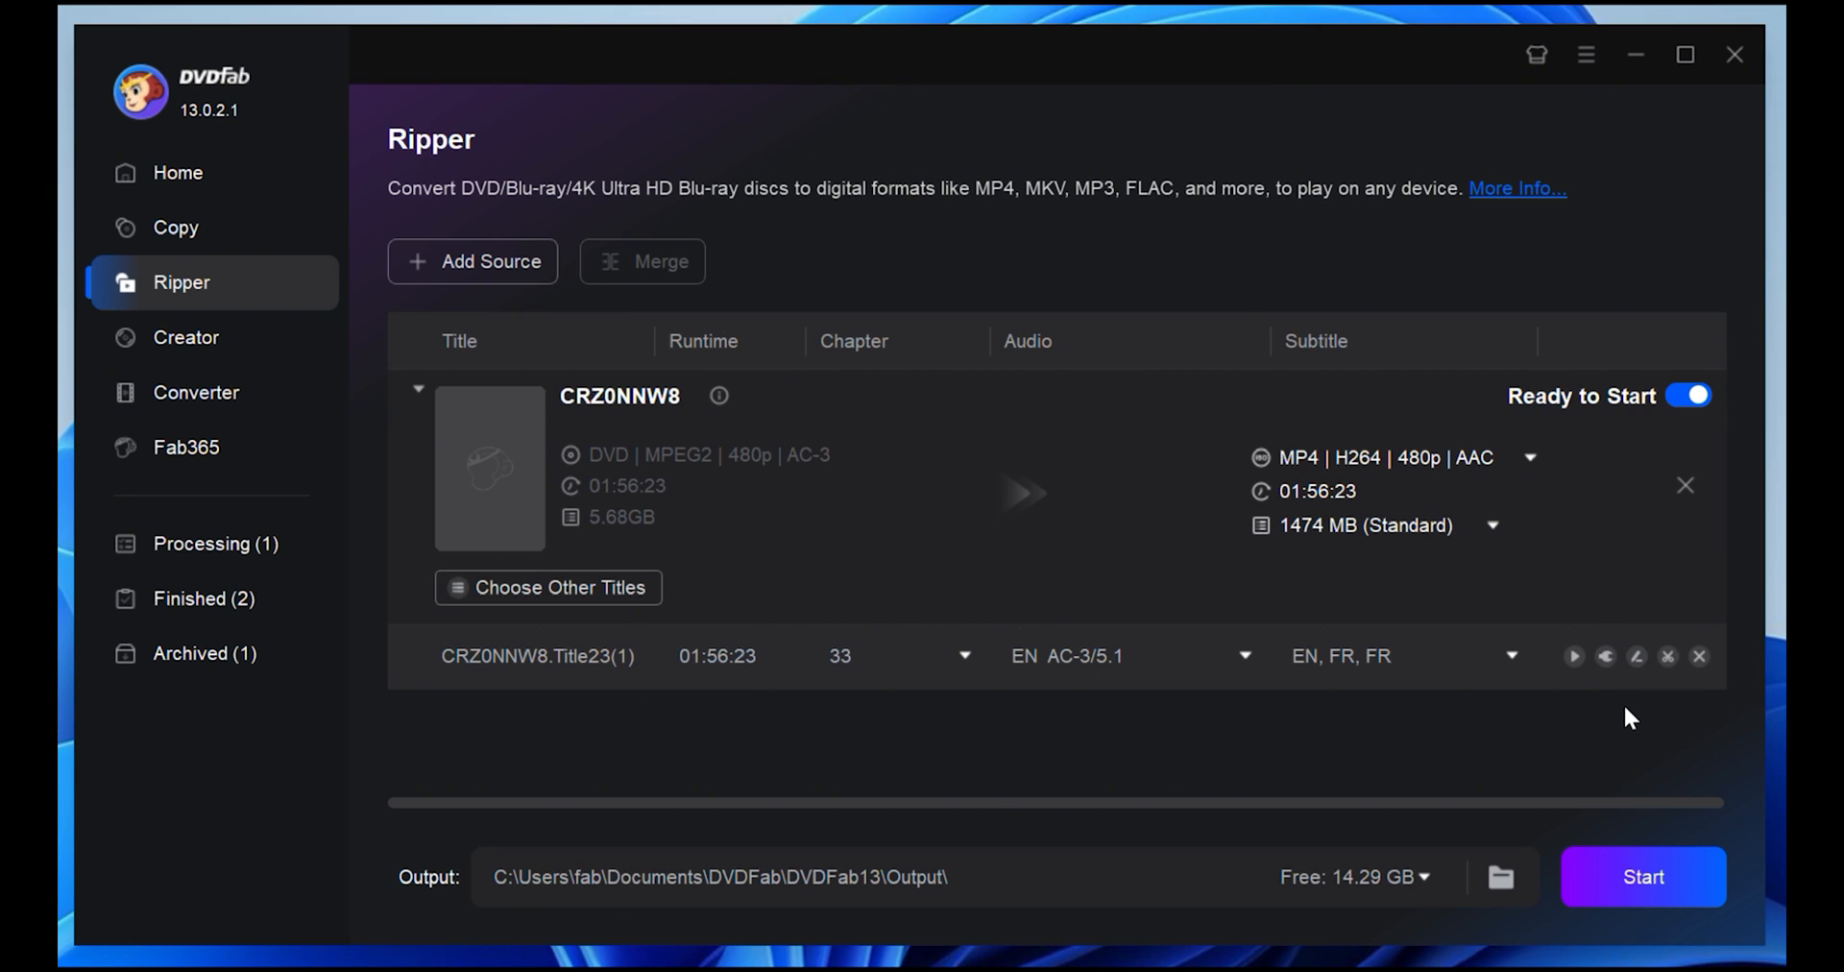
mouse_move(1557, 671)
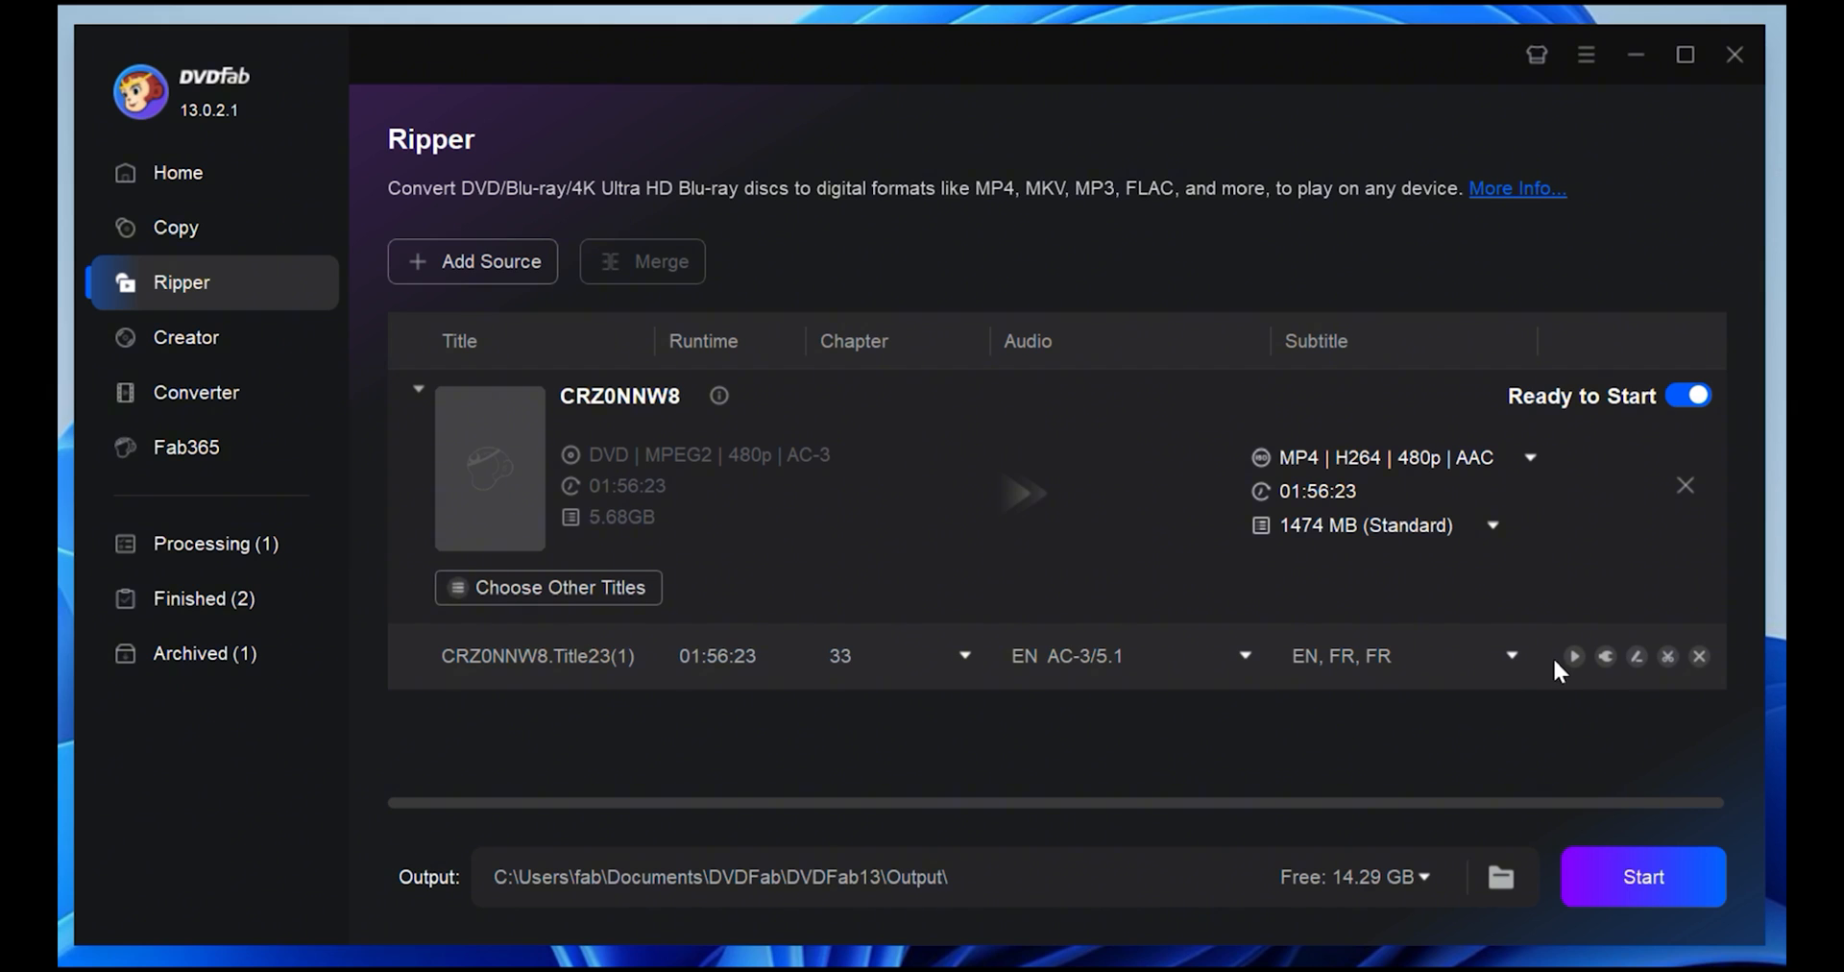
left_click(1573, 654)
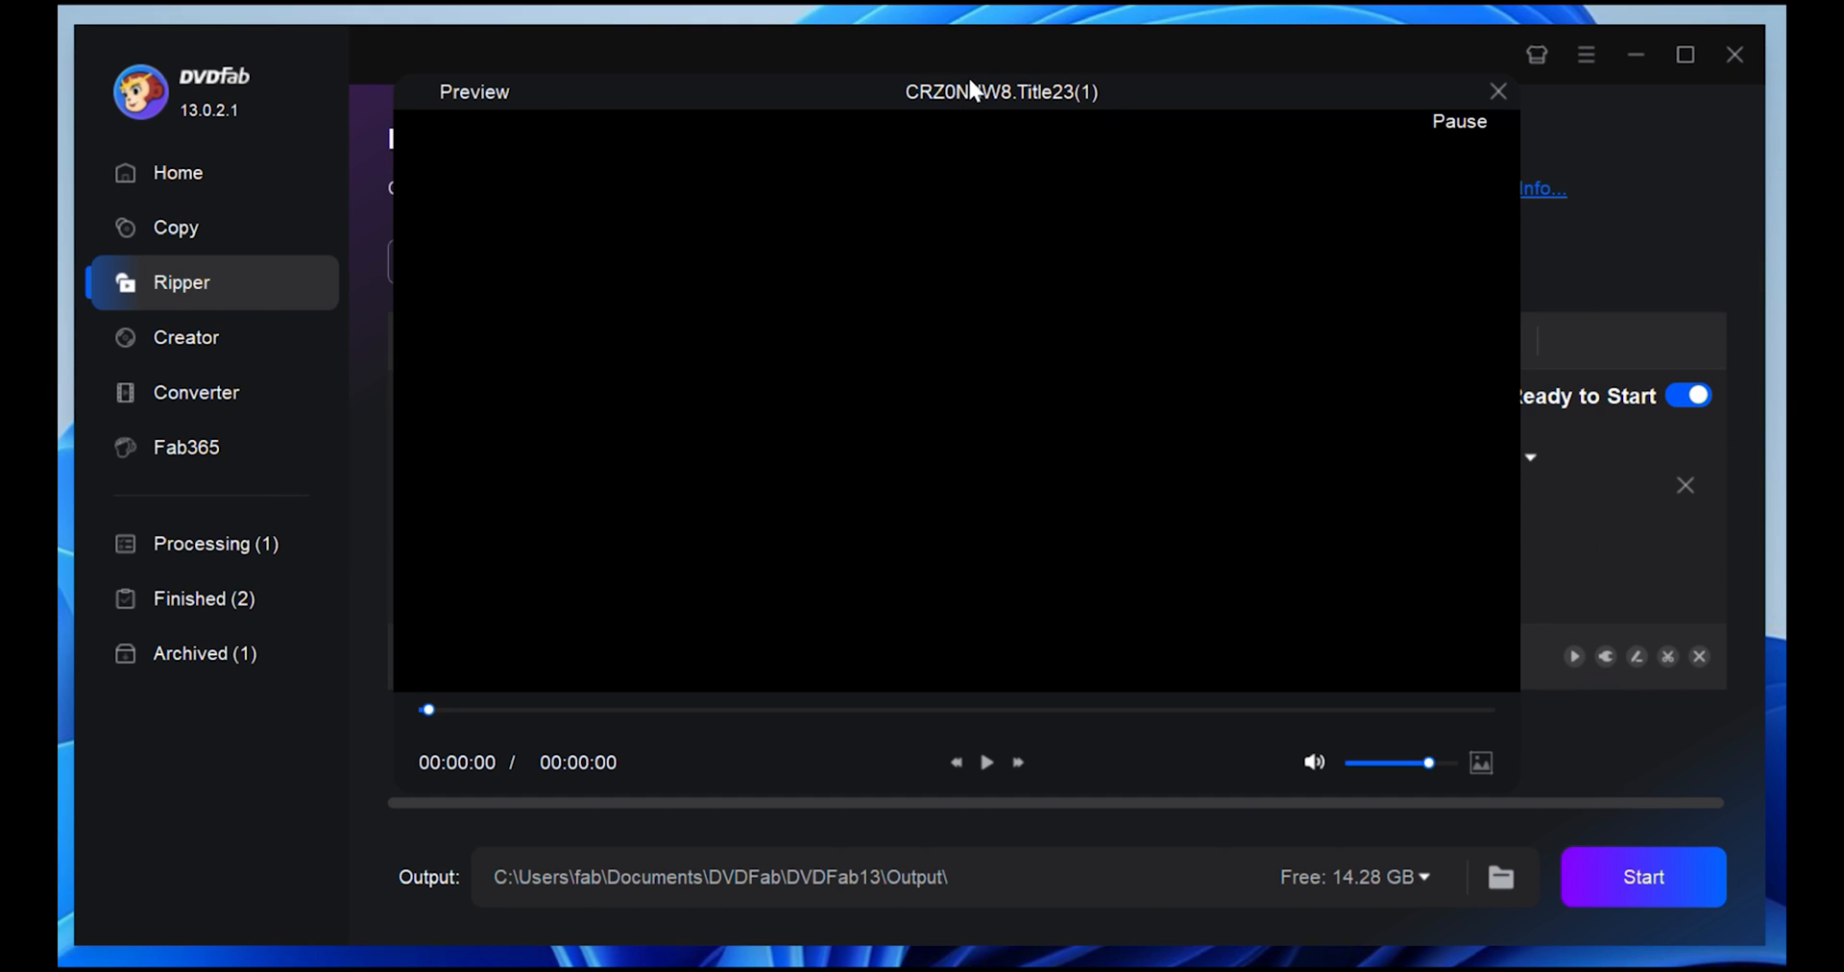
- Preview the title, start ripping it to MP4, then move to the Copy module
left_click(987, 760)
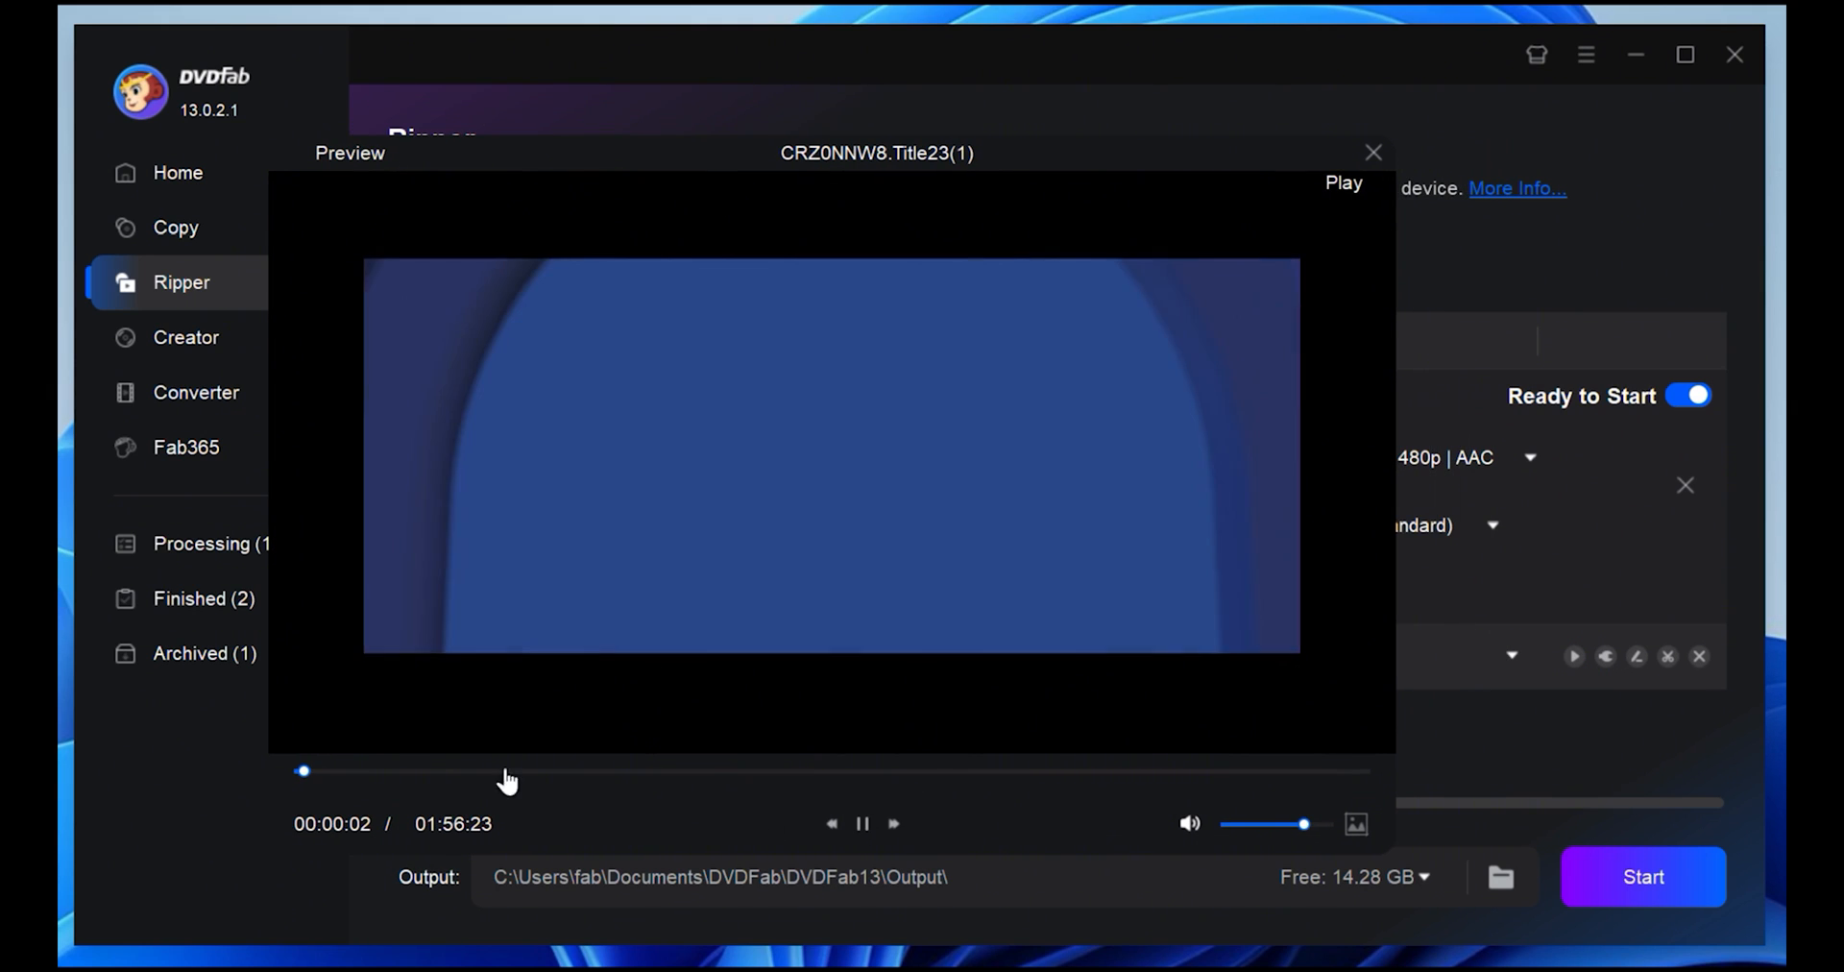
left_click(1371, 152)
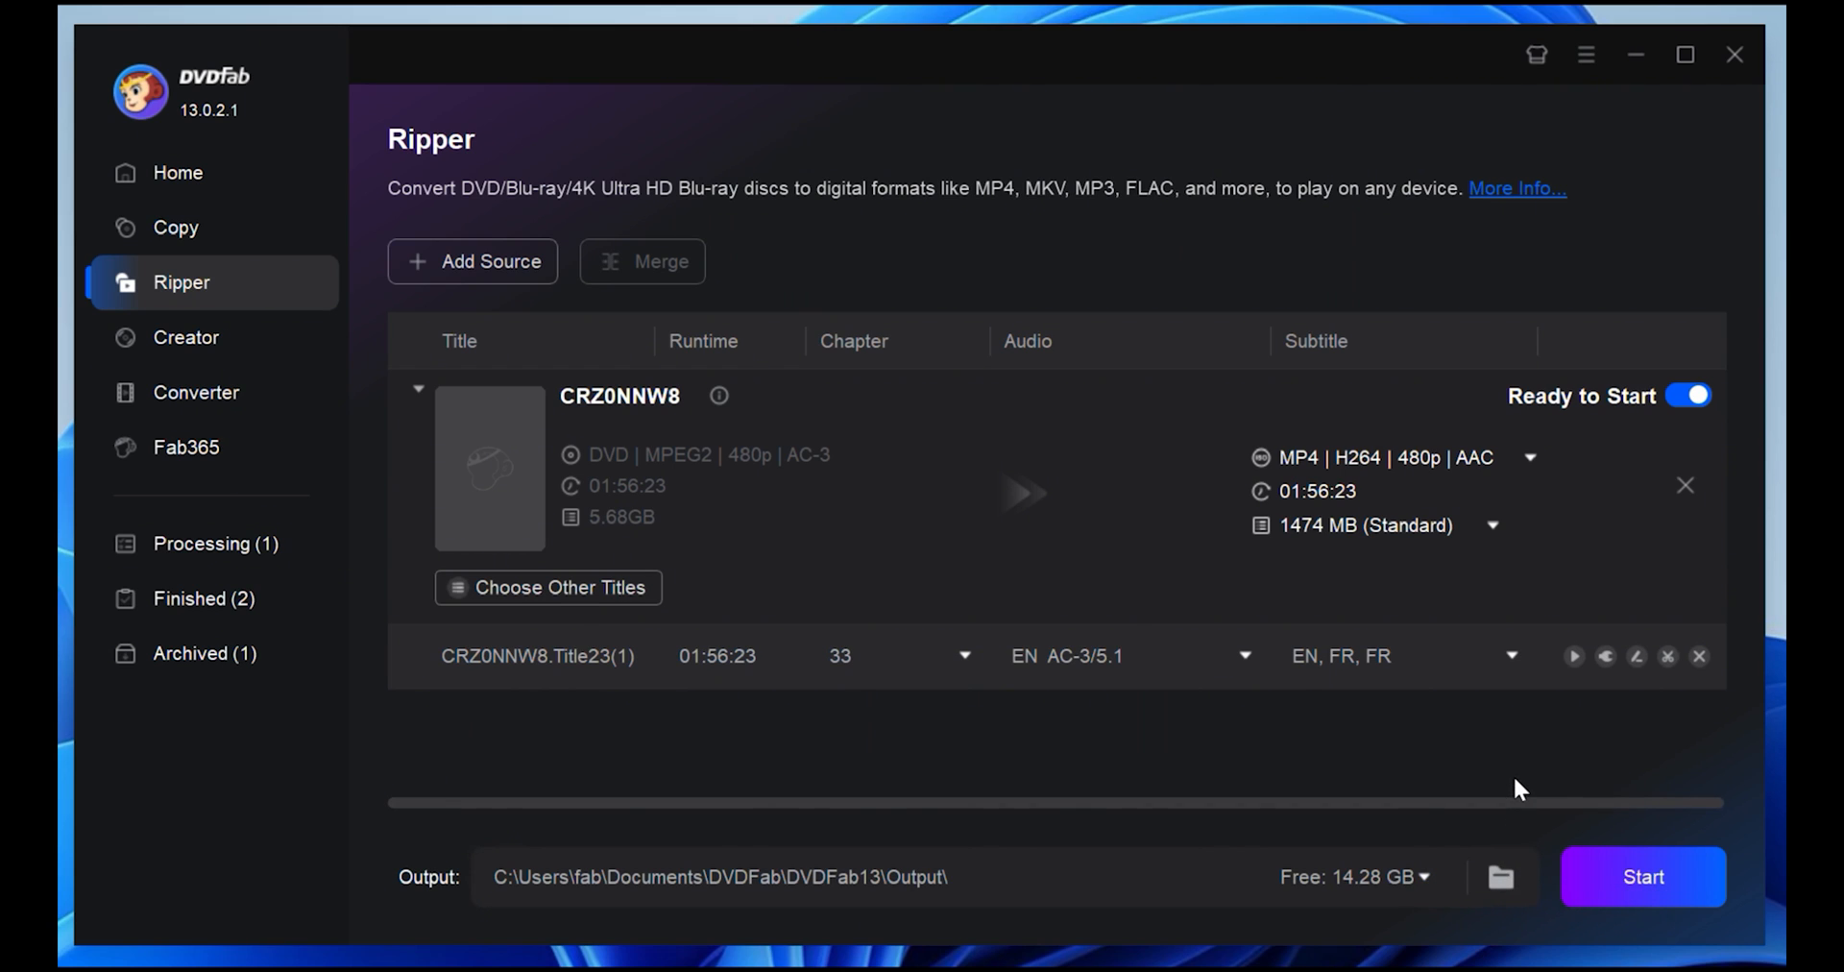
left_click(1640, 876)
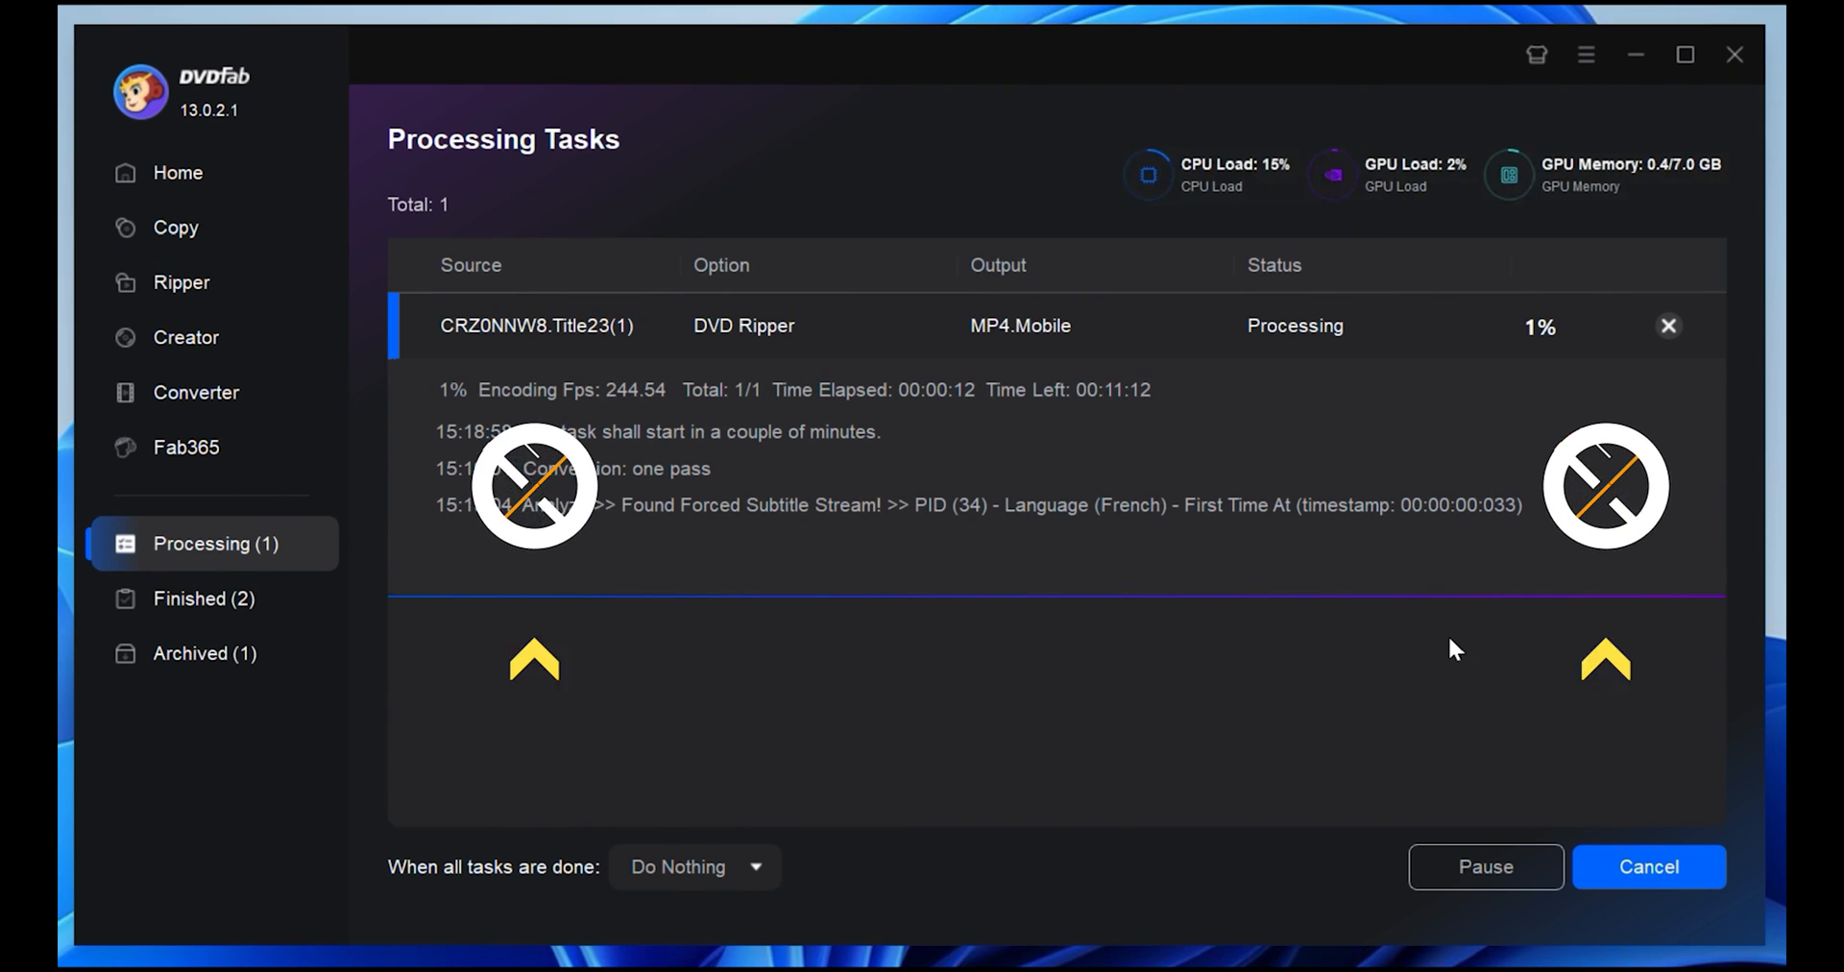
left_click(177, 227)
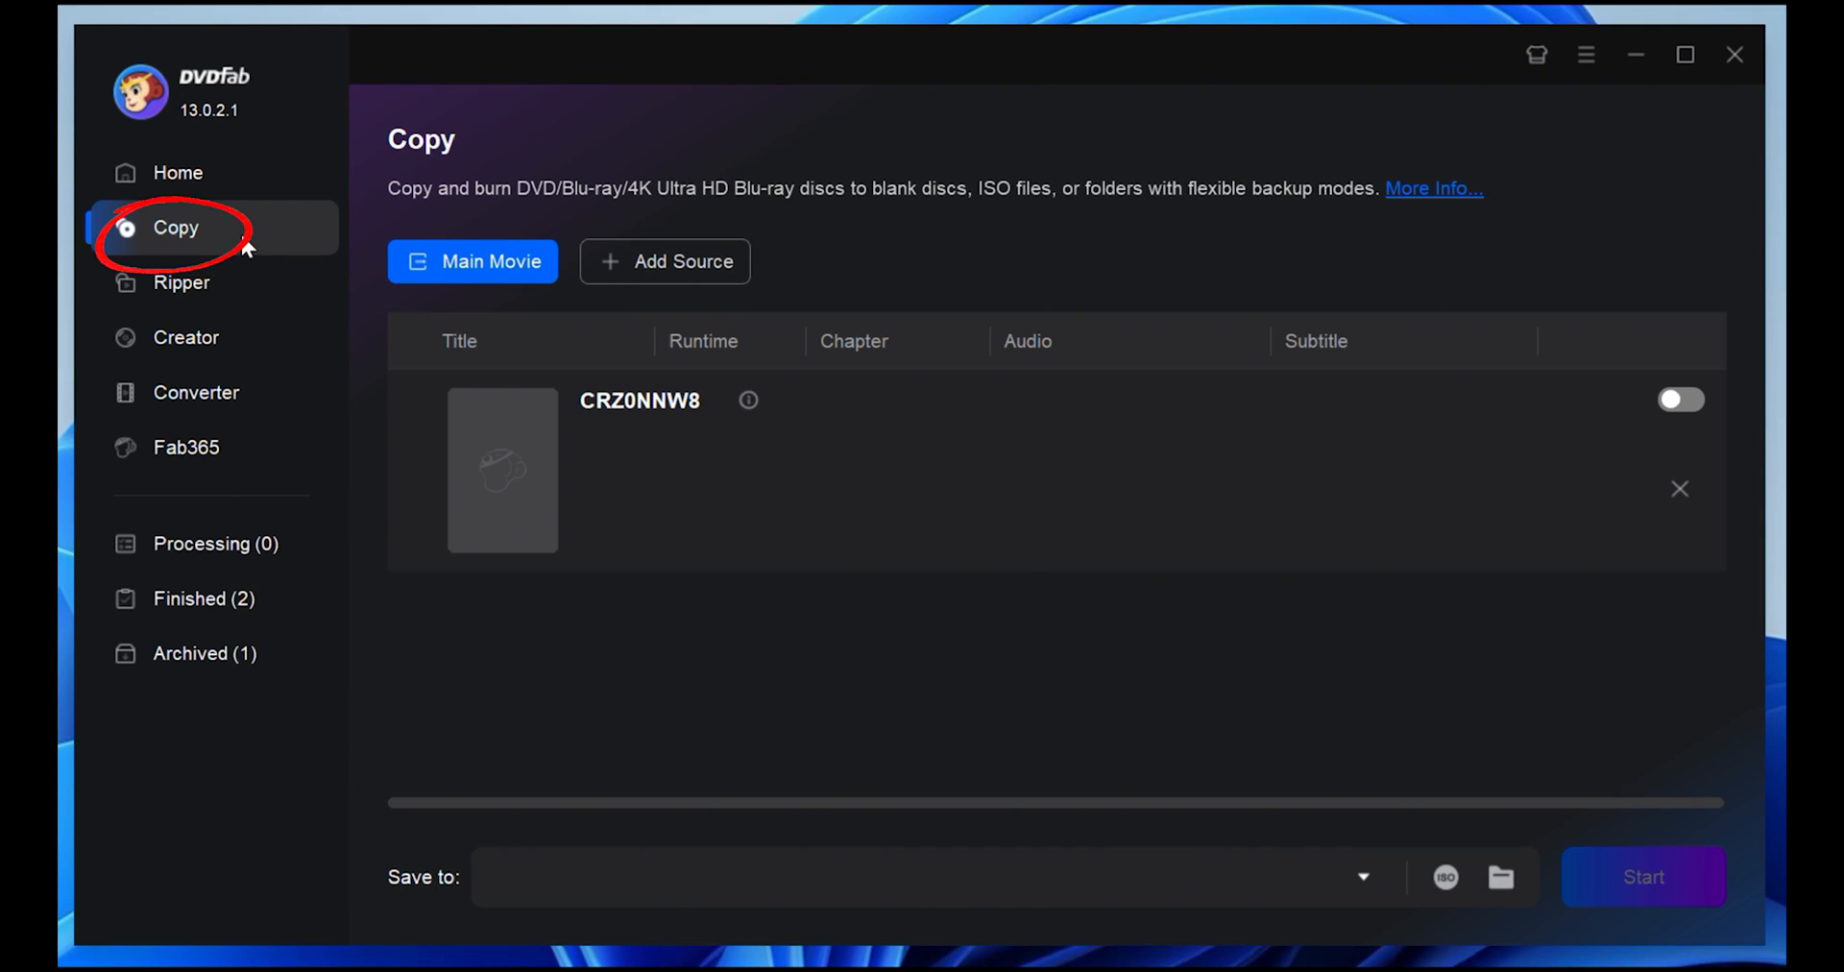
mouse_move(874, 222)
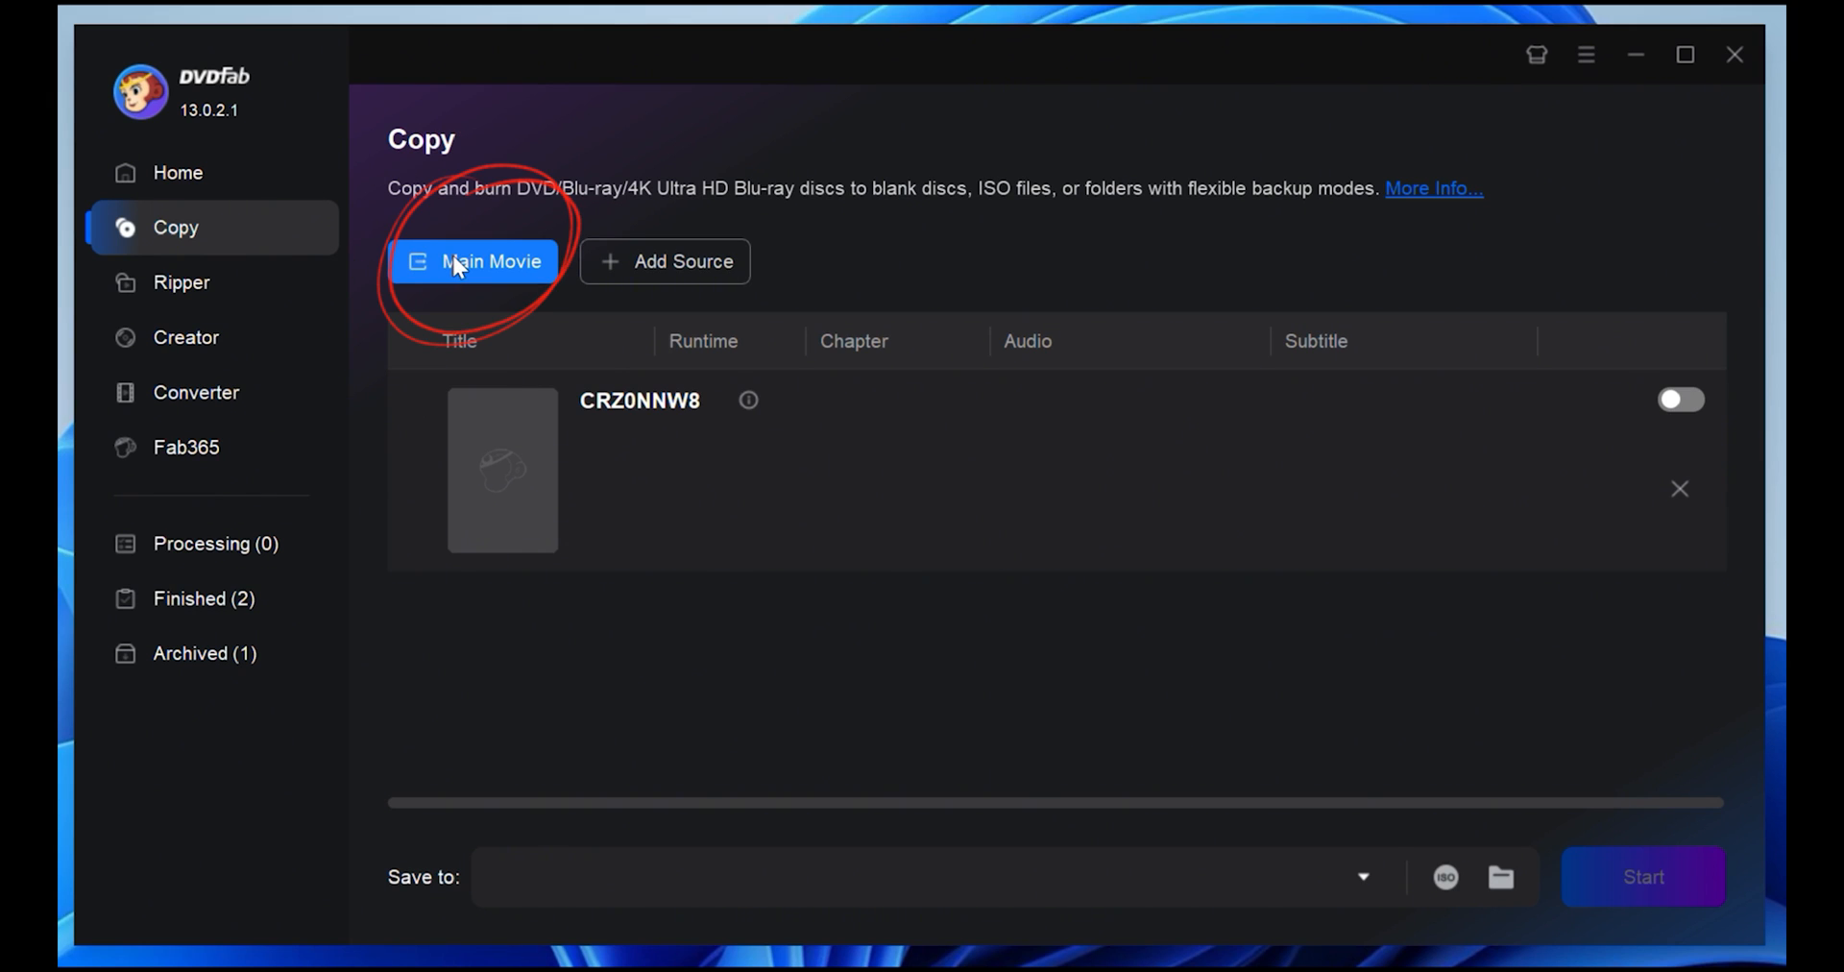
- Choose Main Movie copy mode for the loaded disc
left_click(474, 261)
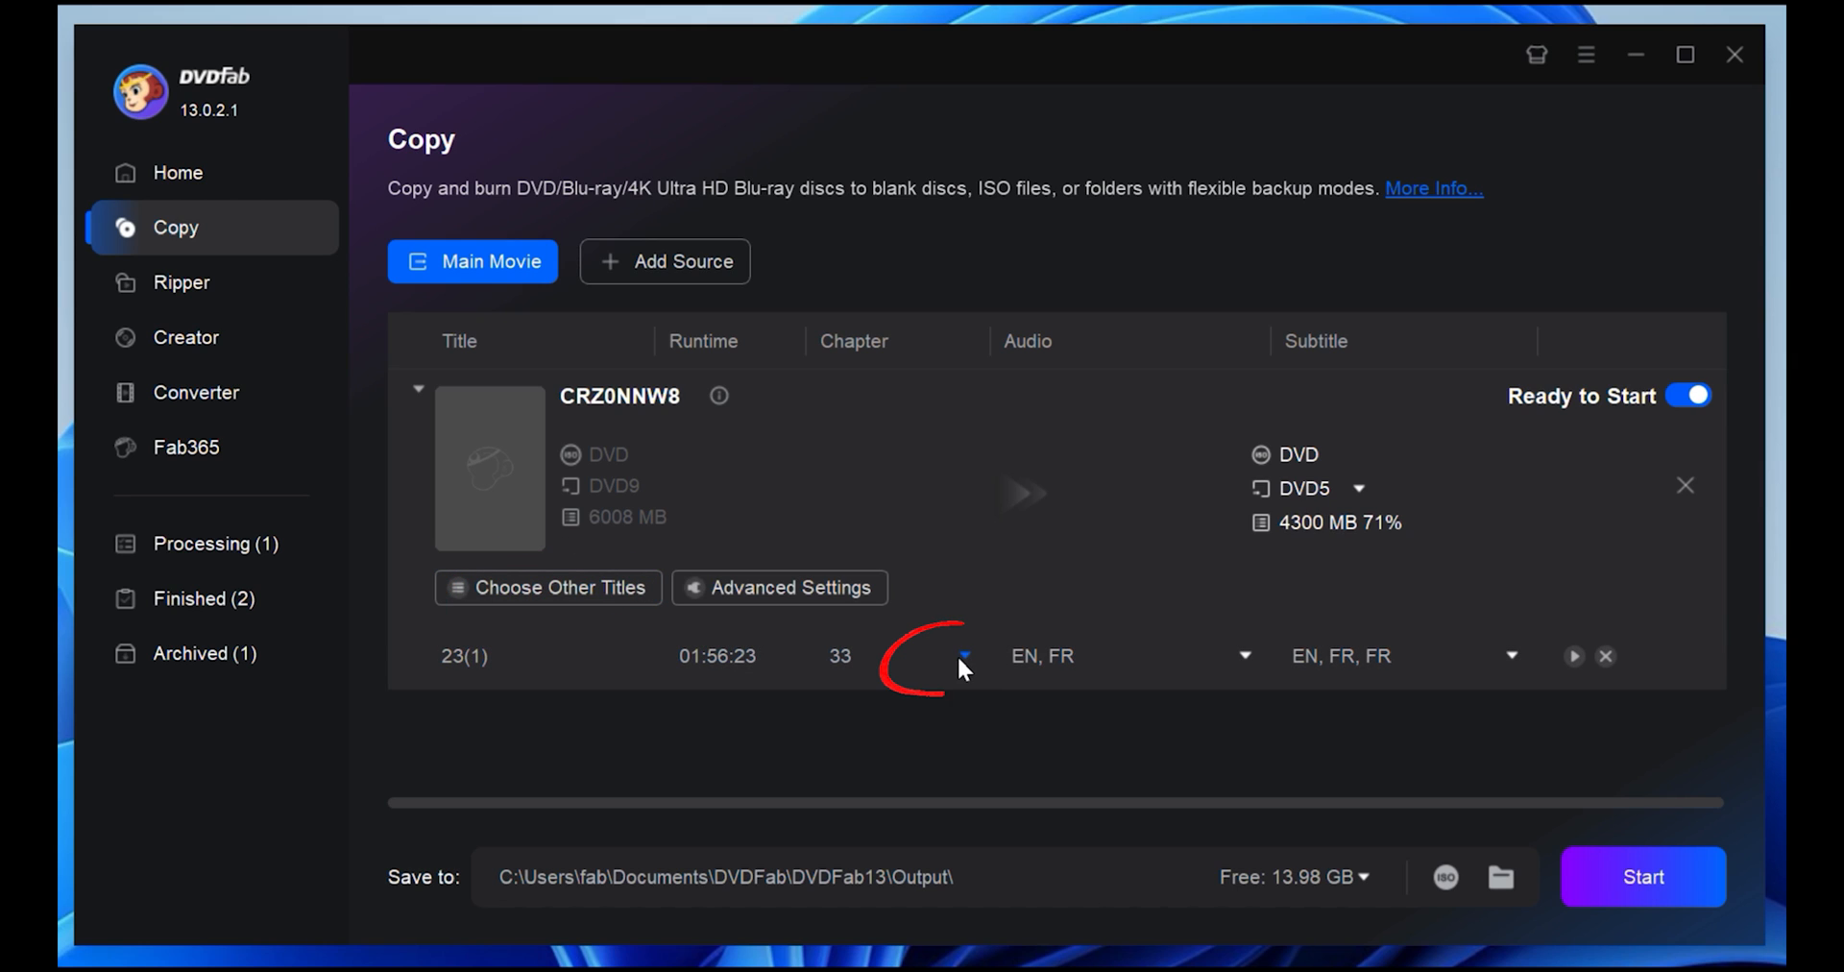
- Keep the audio and subtitle selections, set output size to DVD5, and start the copy
left_click(1245, 655)
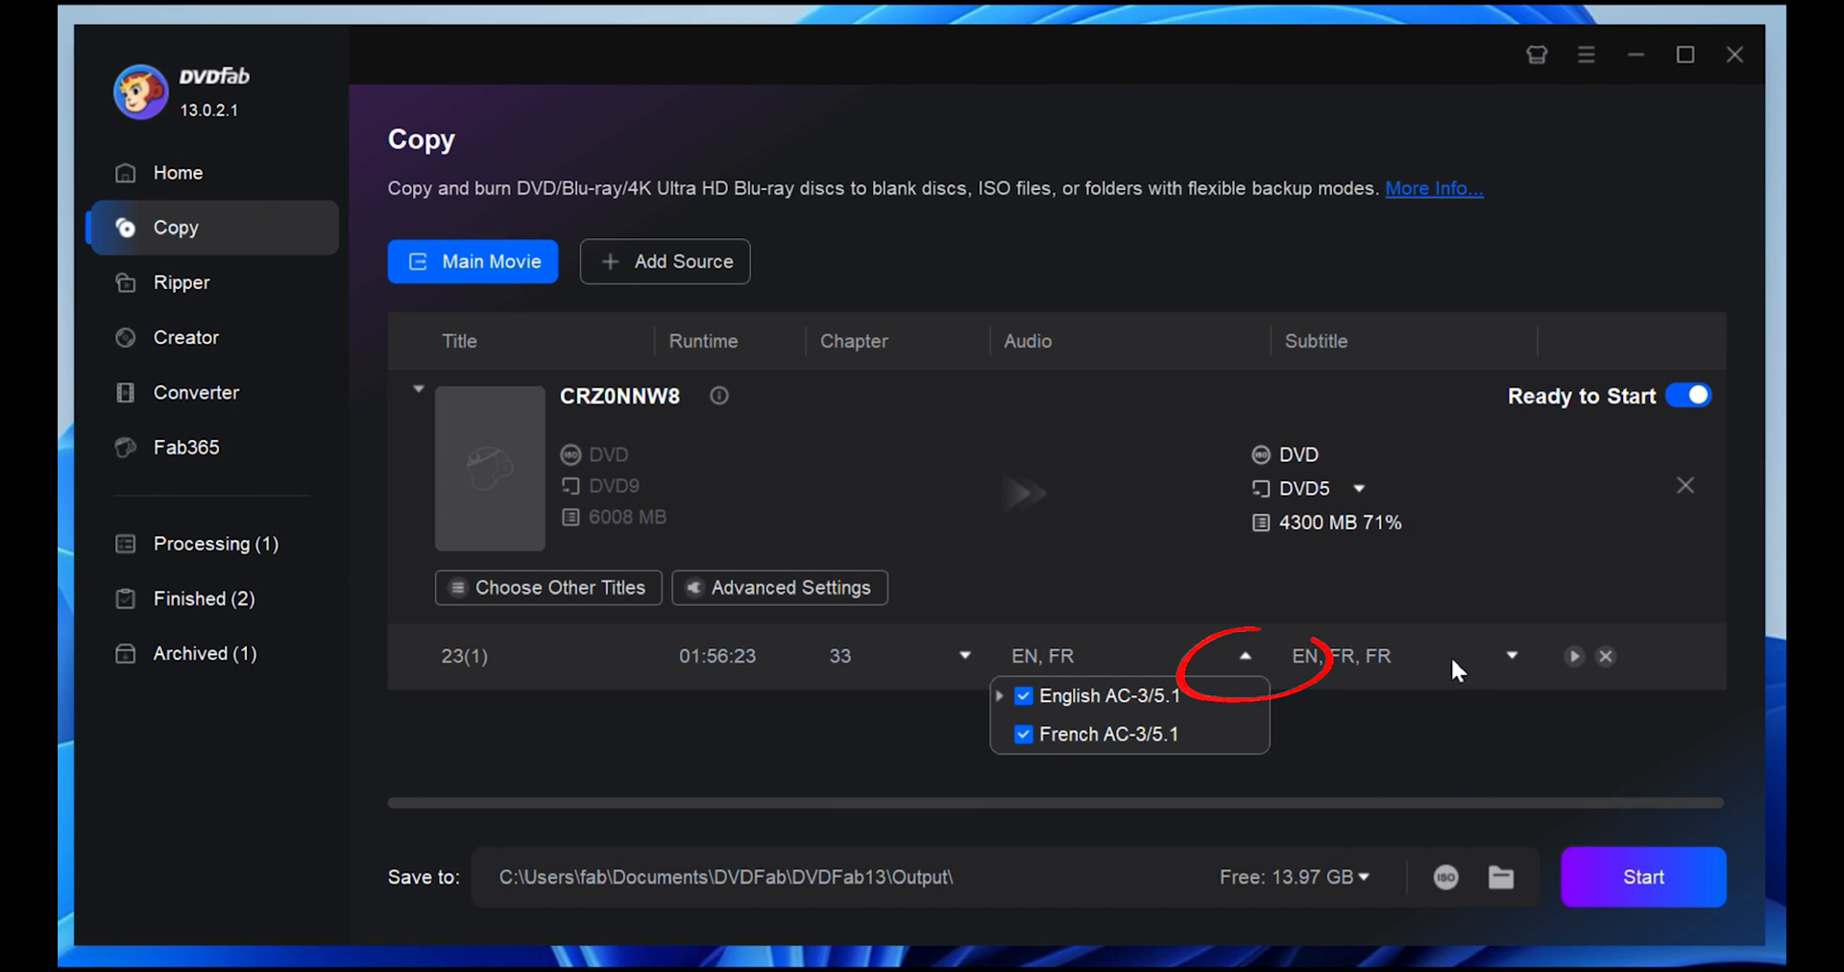
left_click(1512, 655)
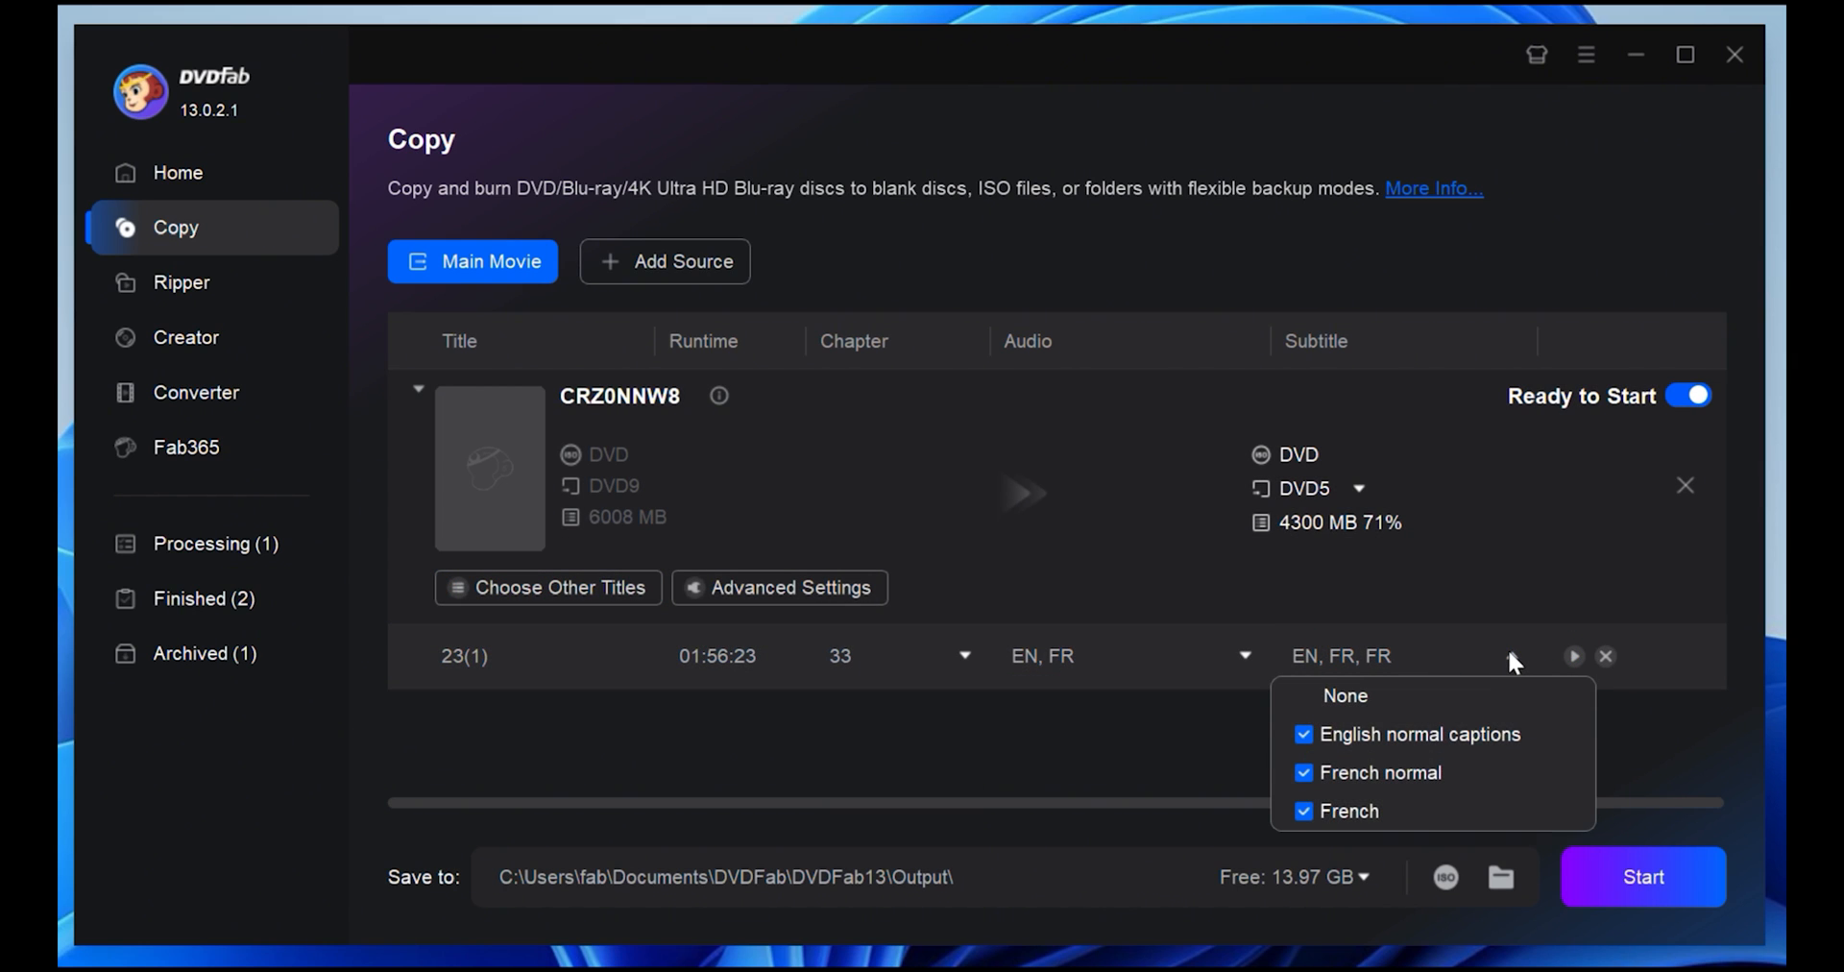
left_click(1218, 576)
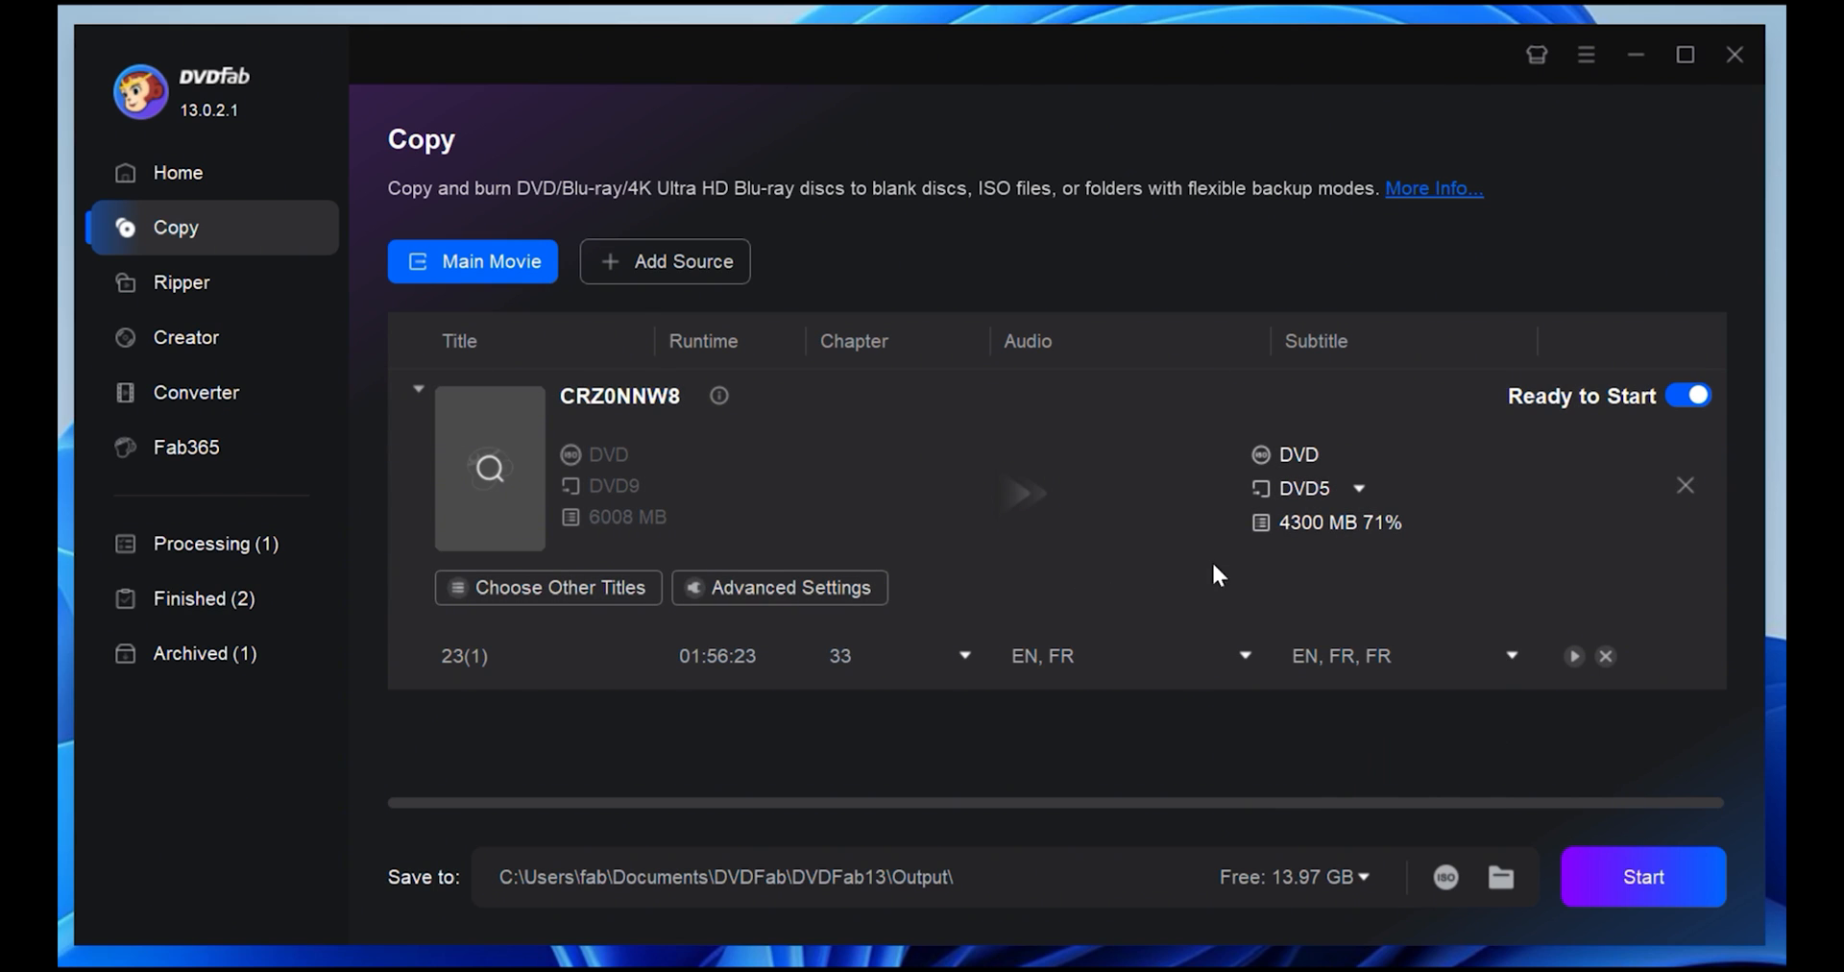
left_click(1308, 488)
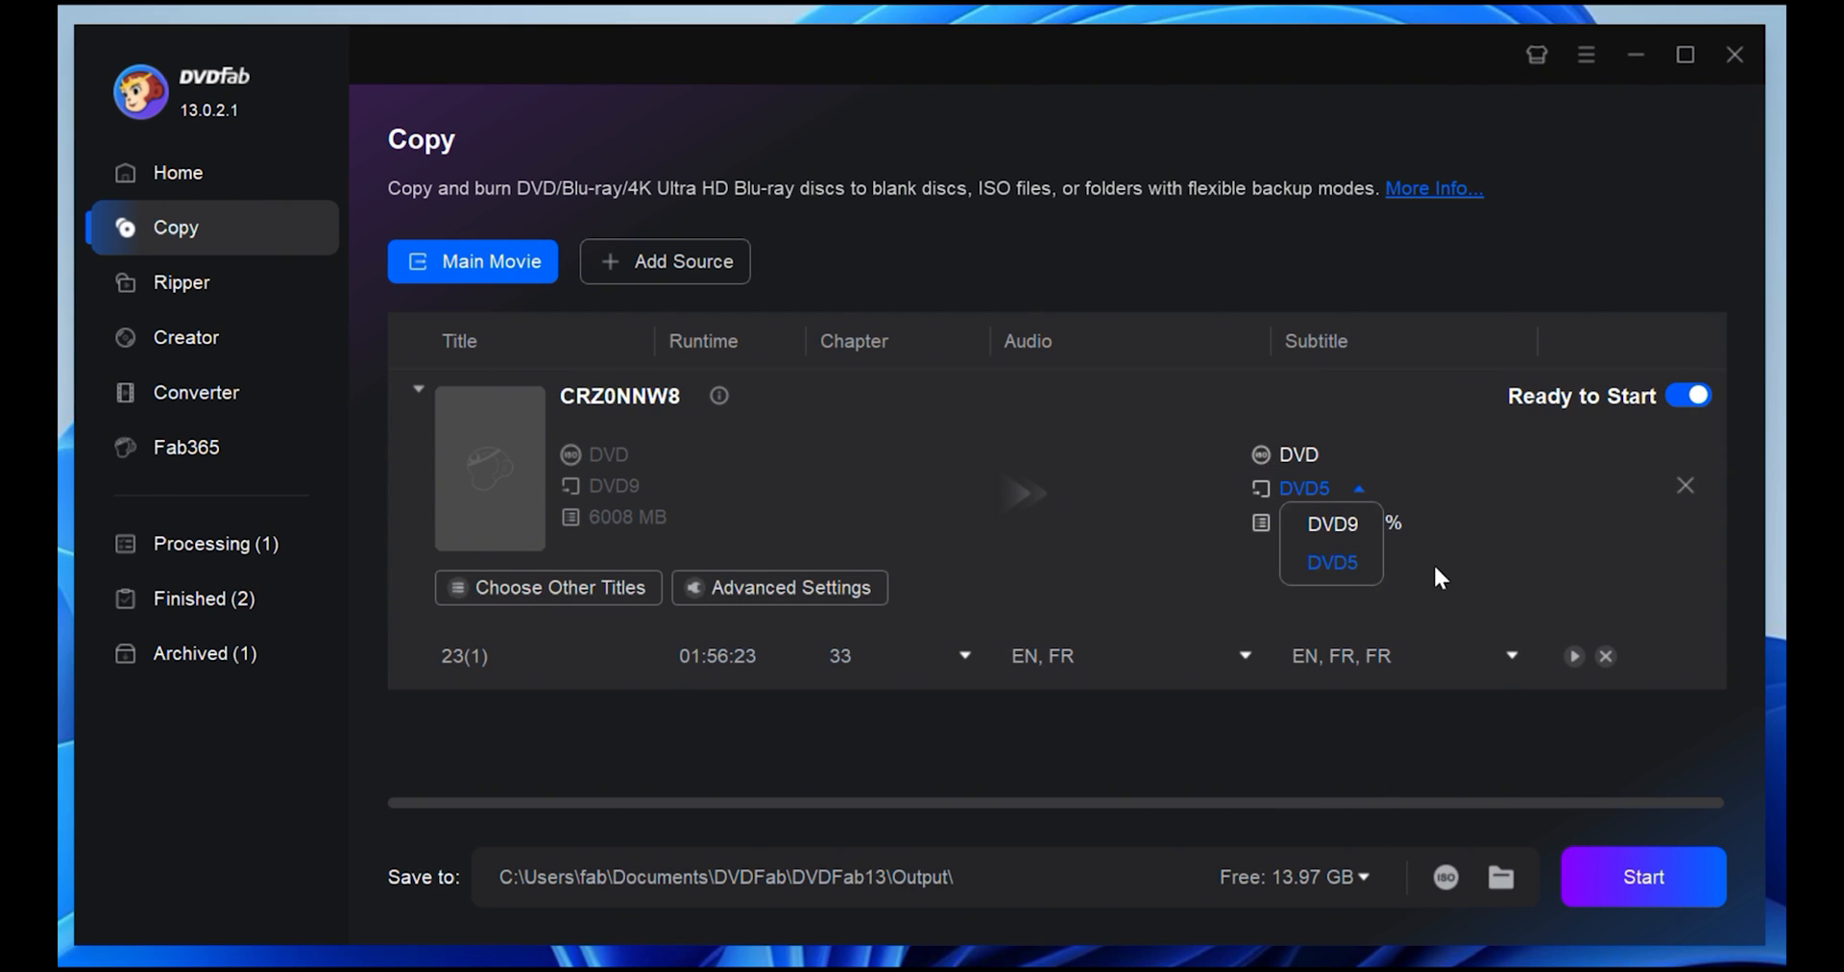
left_click(1329, 563)
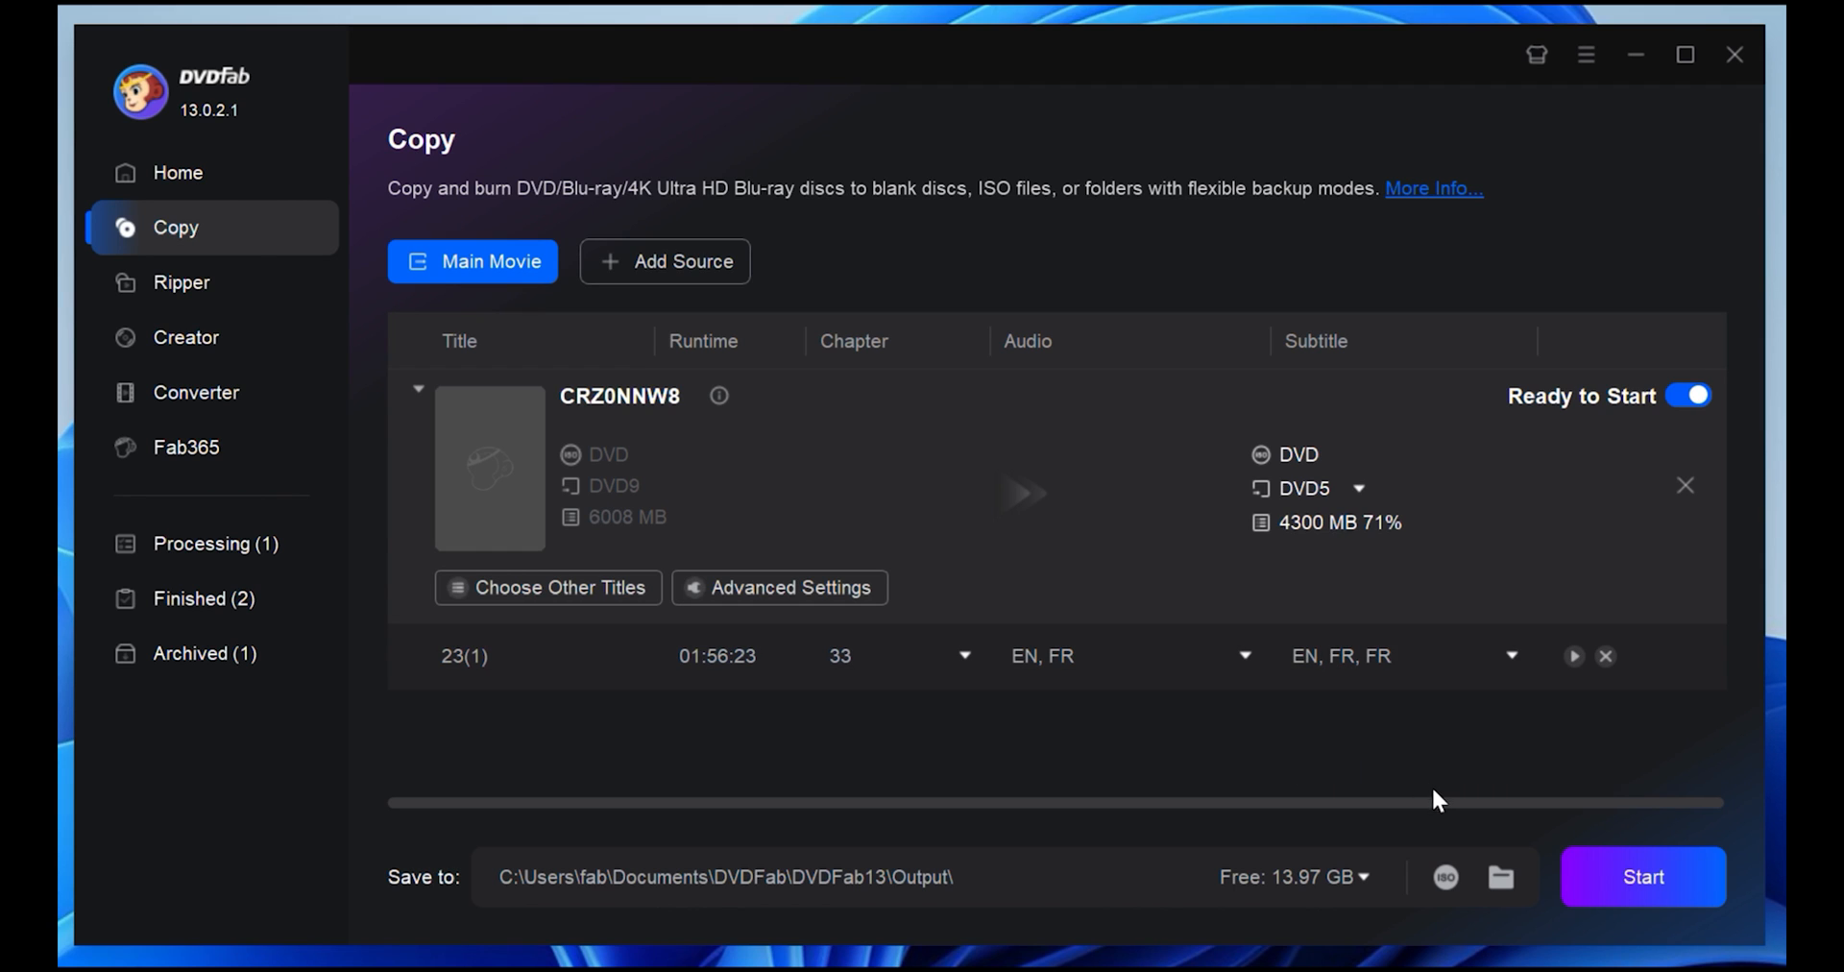
mouse_move(1429, 808)
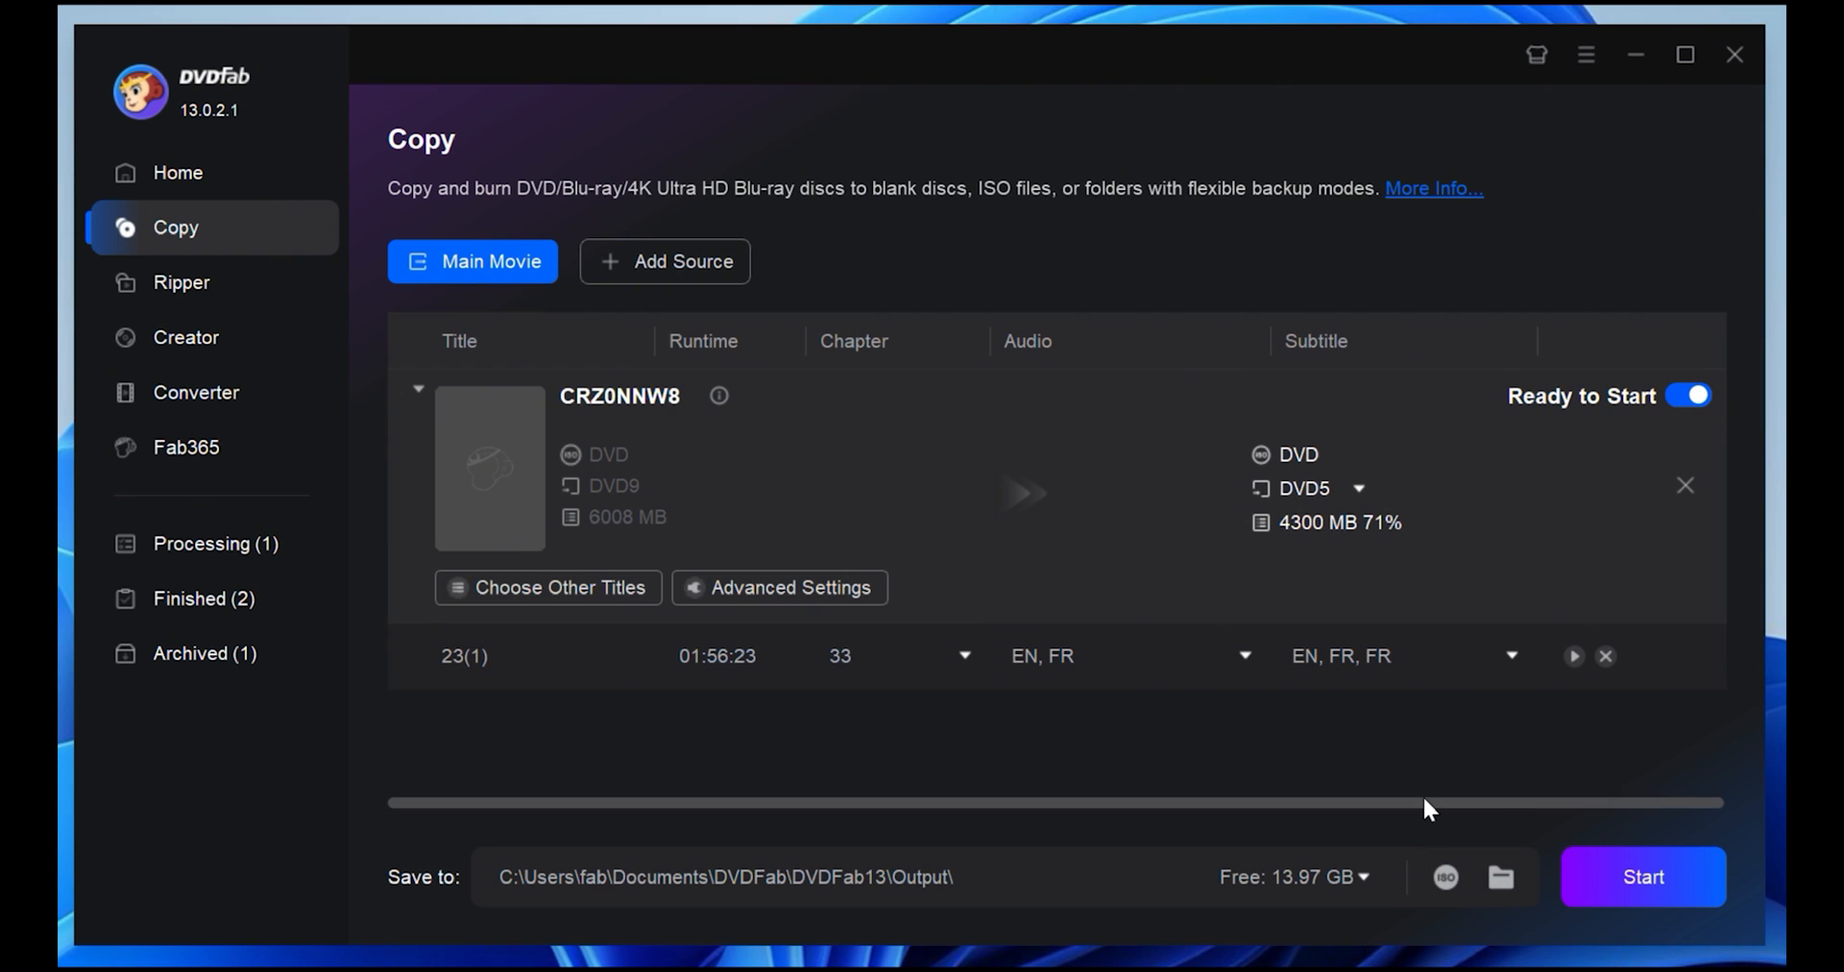
mouse_move(1444, 876)
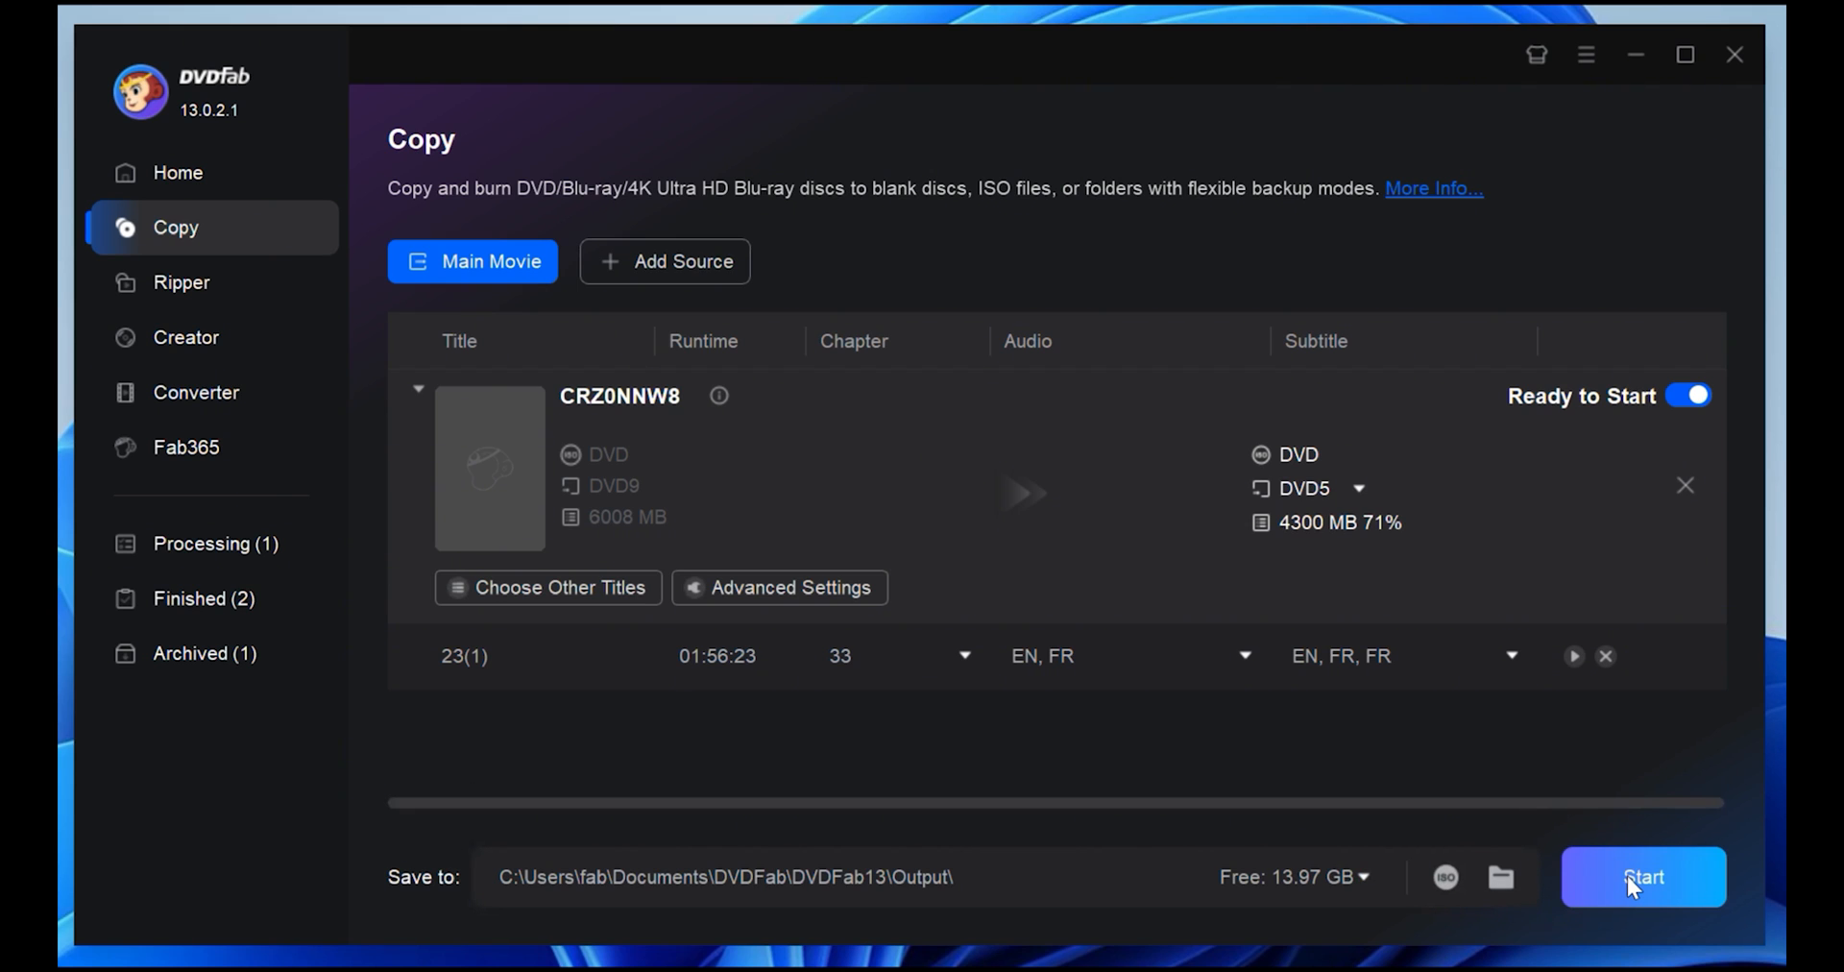
left_click(1642, 875)
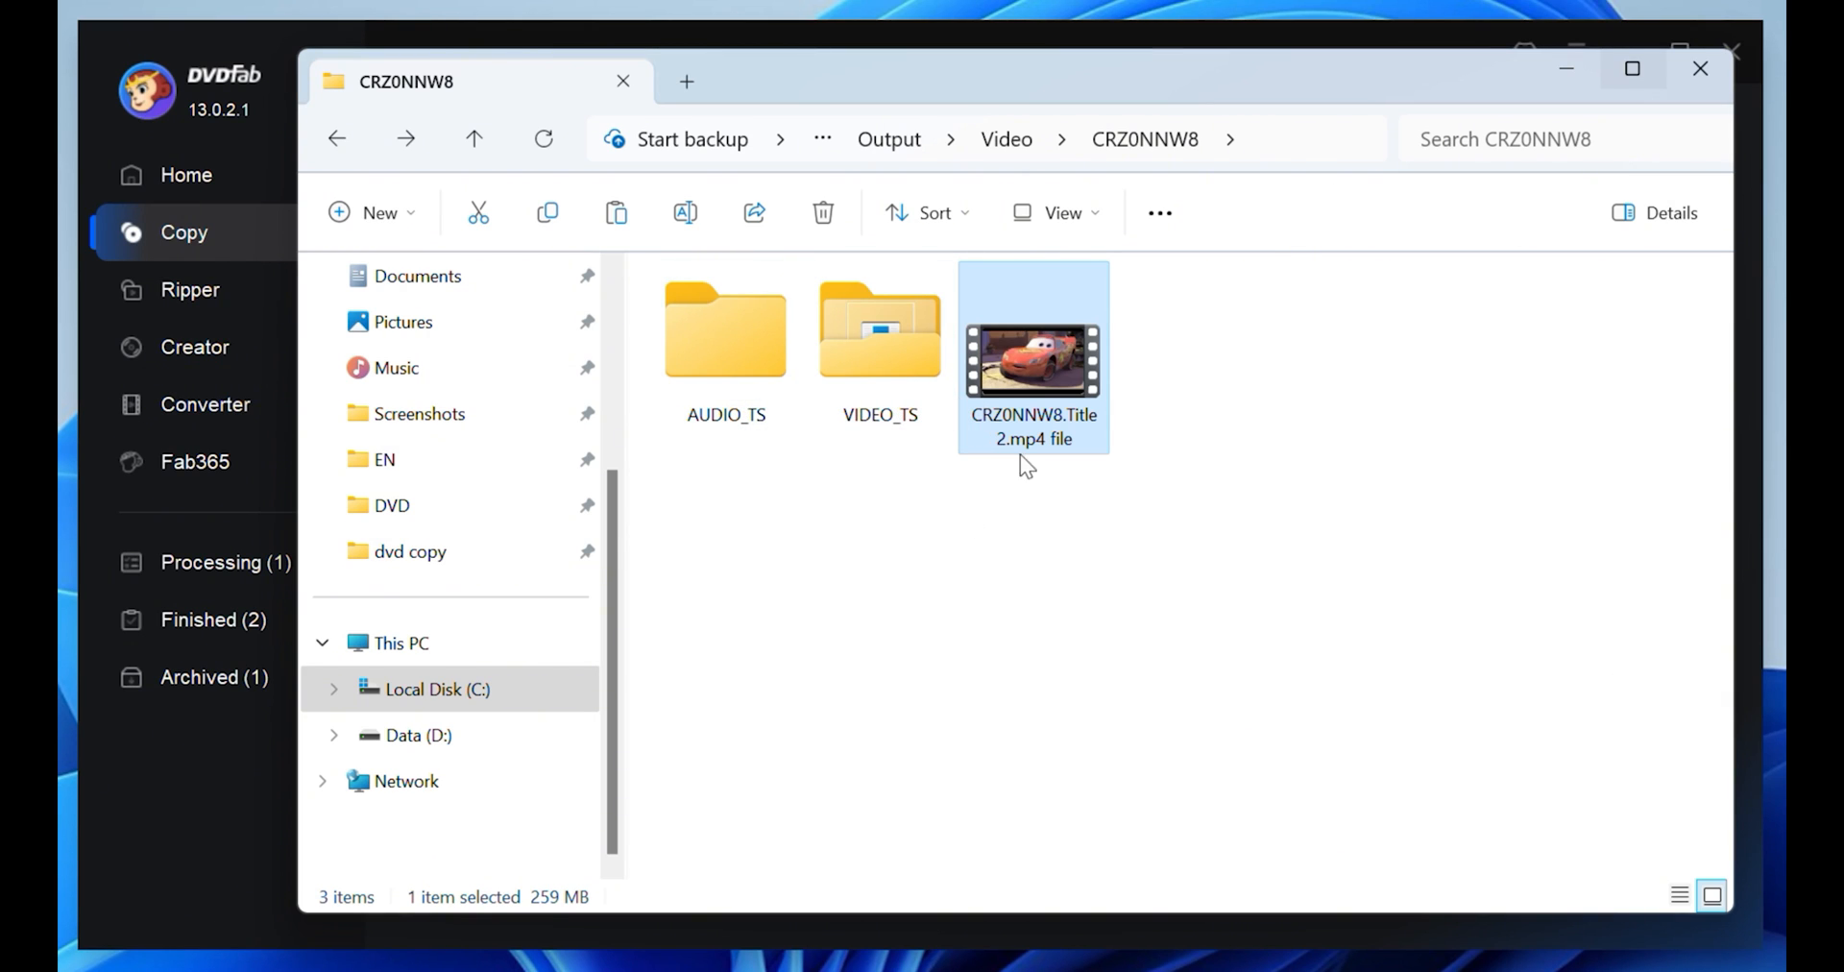
- Play CRZ0NNW8.Title2.mp4 in Media Player and seek ahead to about 1:30
double_click(1033, 357)
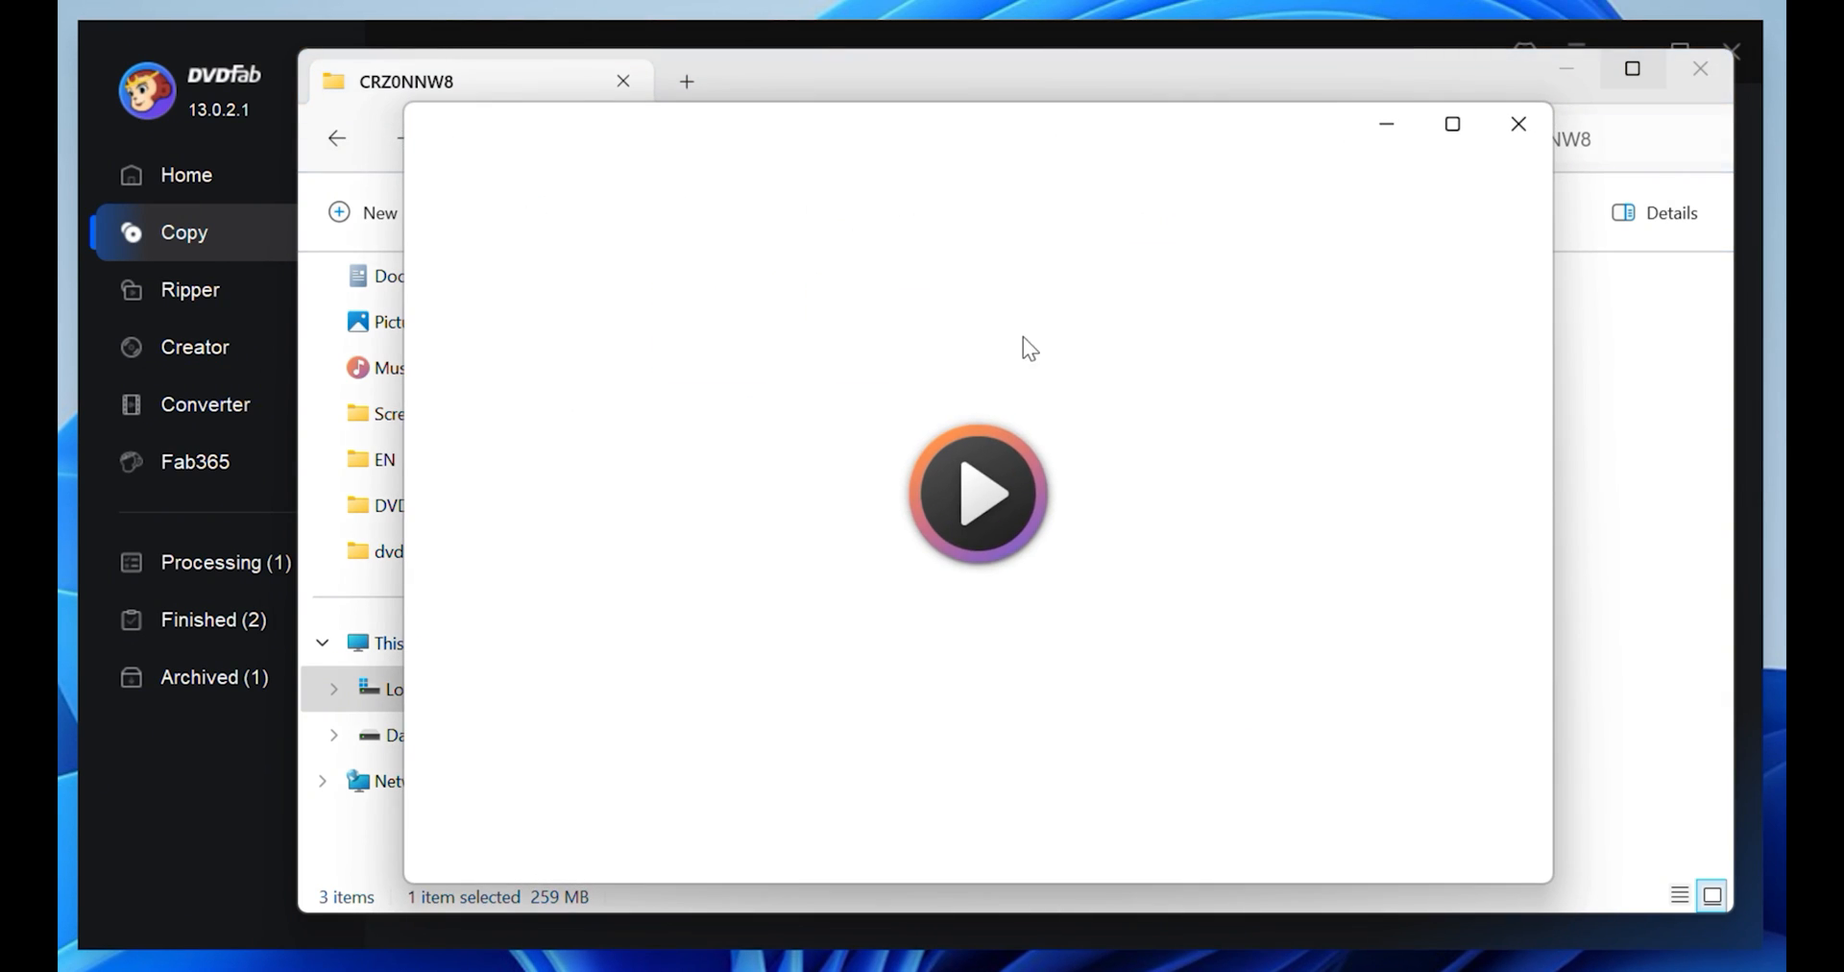
left_click(977, 493)
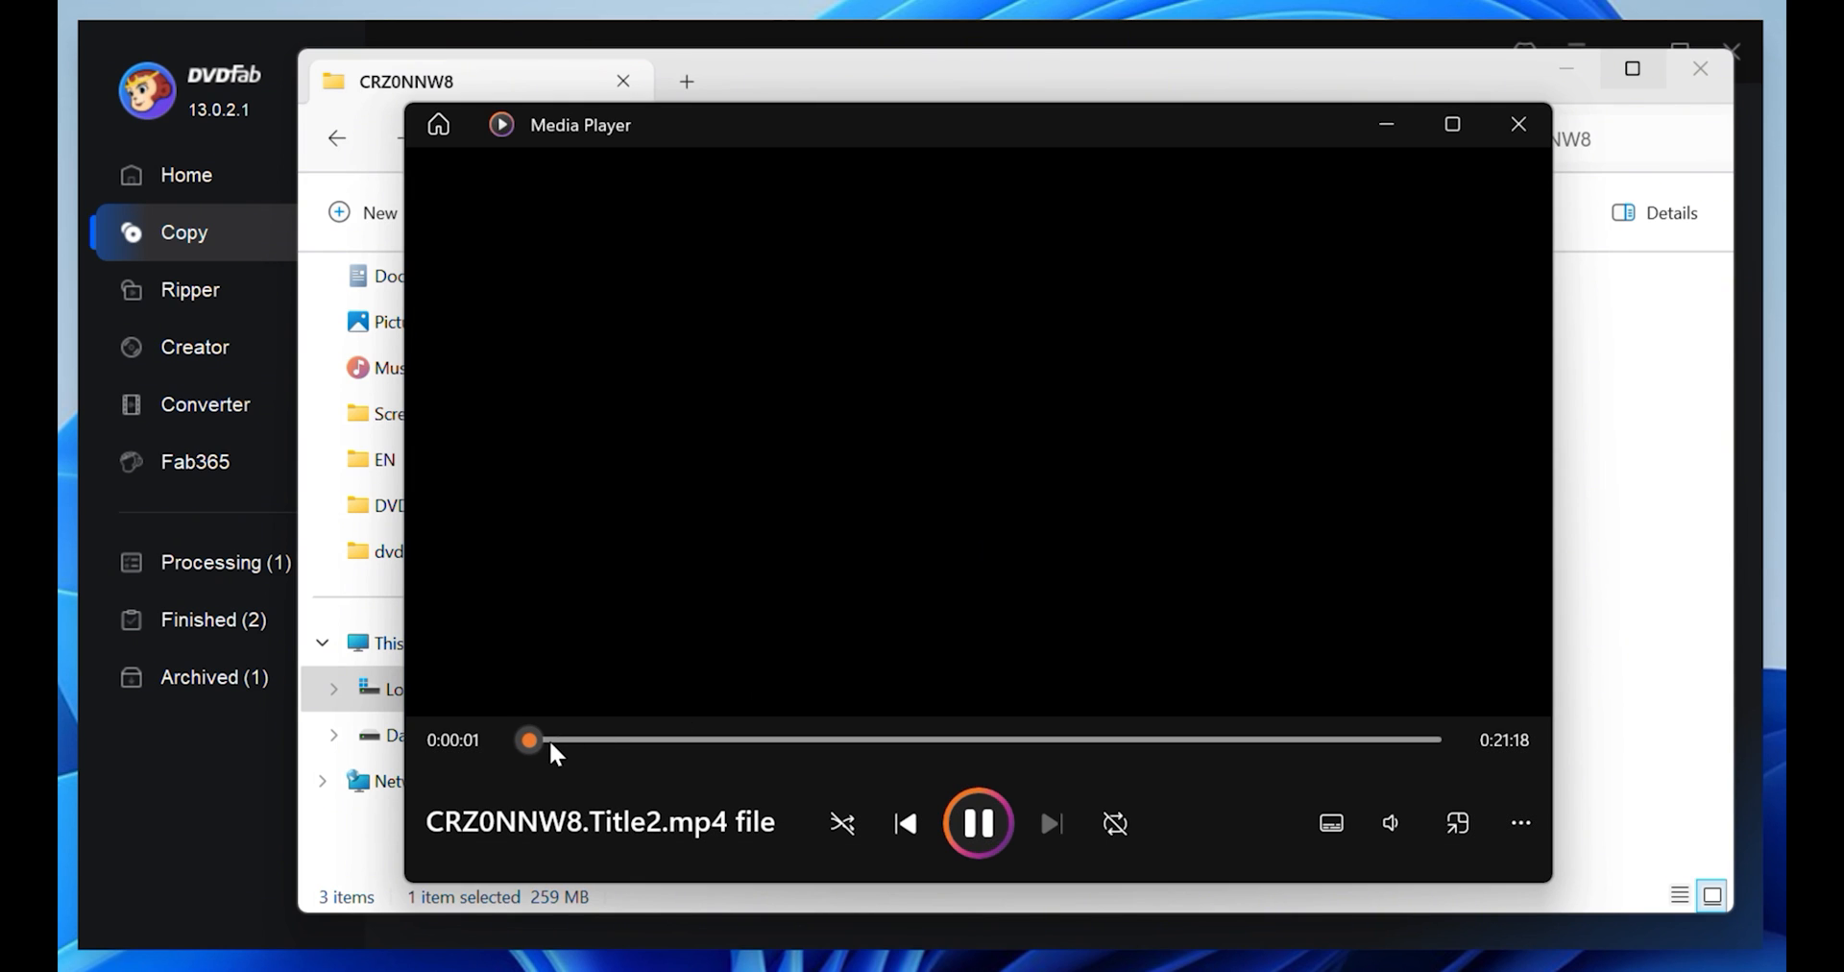
left_click_drag(528, 740, 589, 739)
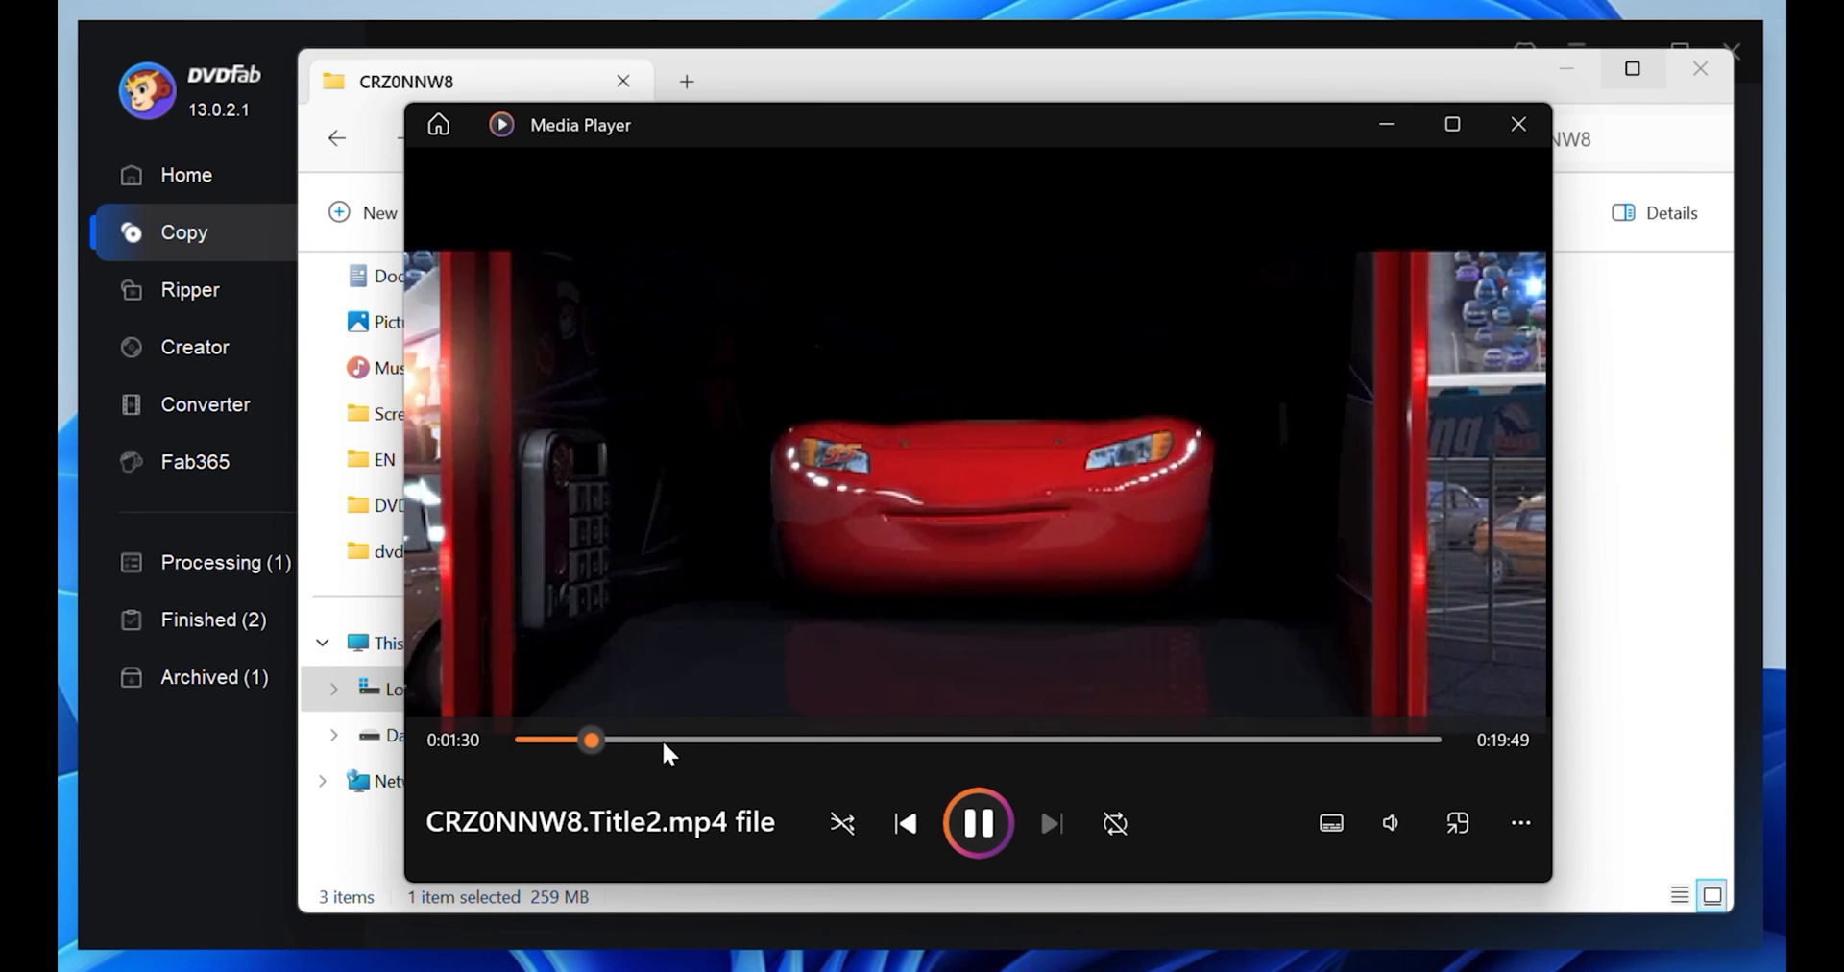